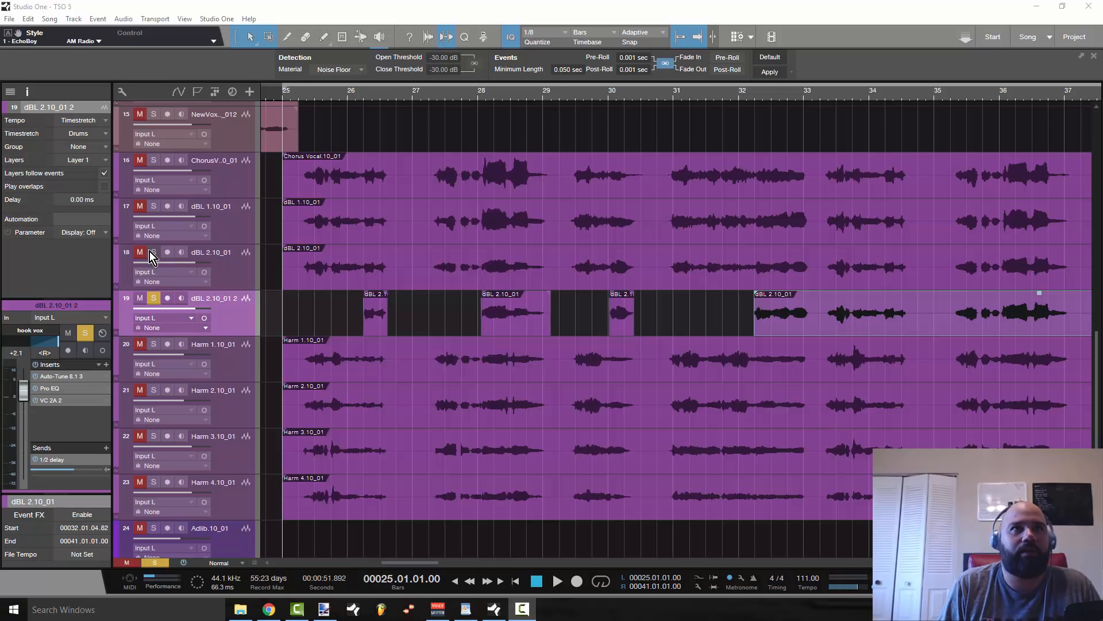
Solo the original dBL 2.10_01 double and play the chorus from bar 25
{"action": "left_click", "coordinate": [154, 252]}
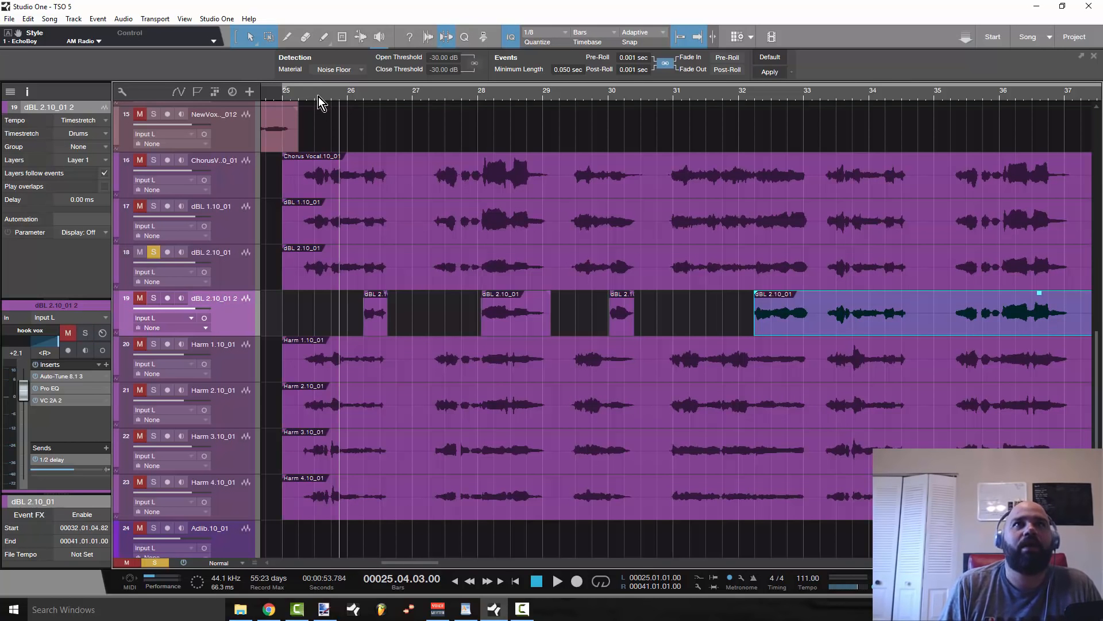
{"action": "left_click", "coordinate": [298, 95]}
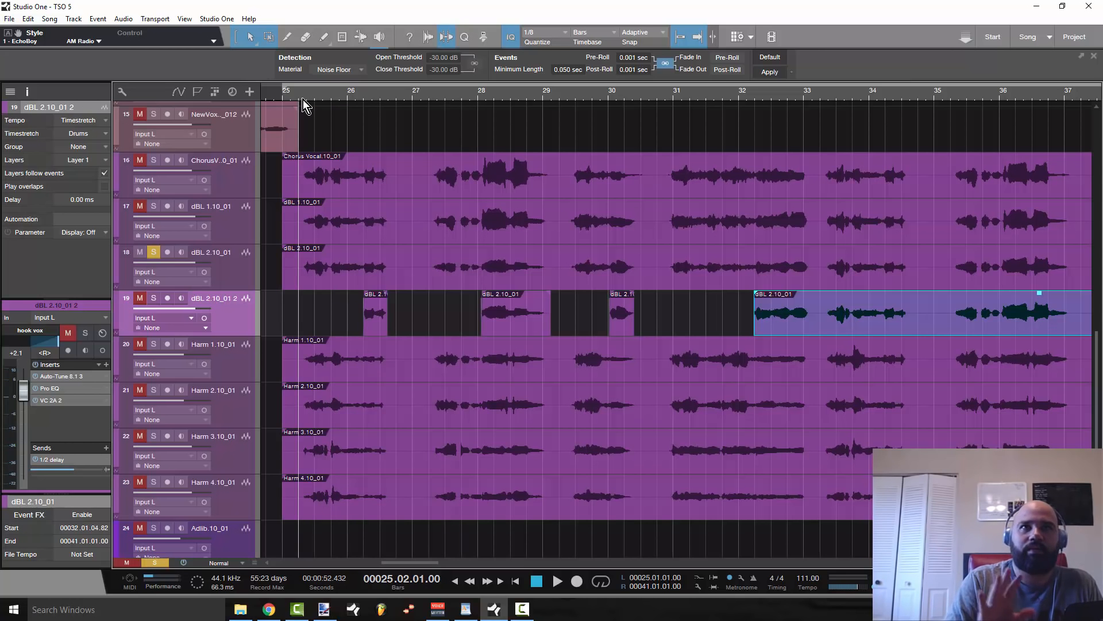
{"action": "mouse_move", "coordinate": [325, 167]}
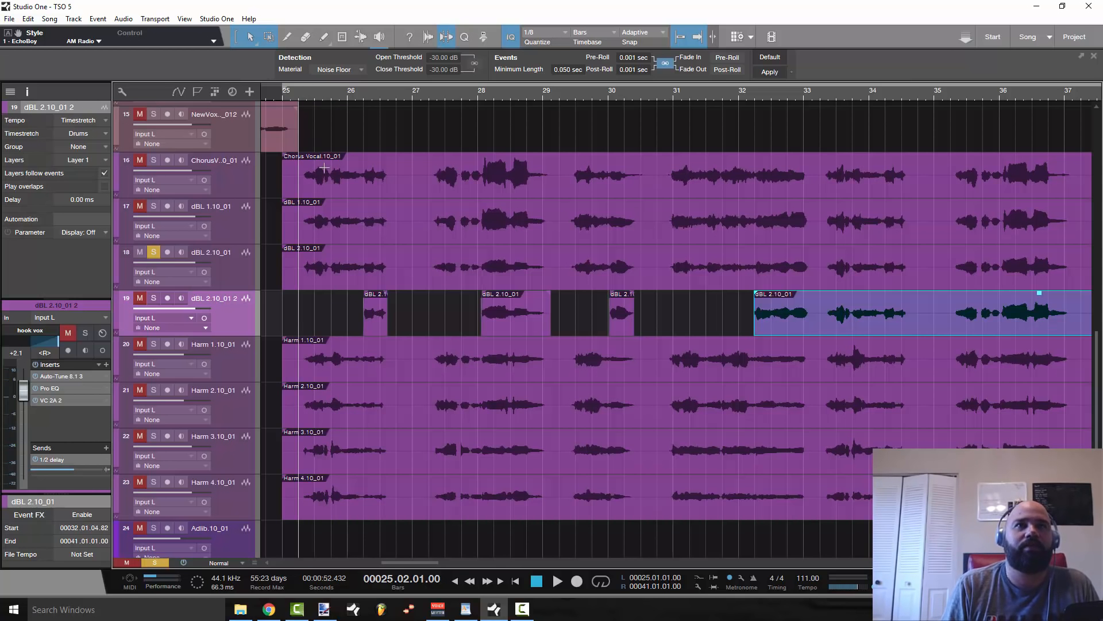
{"action": "left_click", "coordinate": [557, 580]}
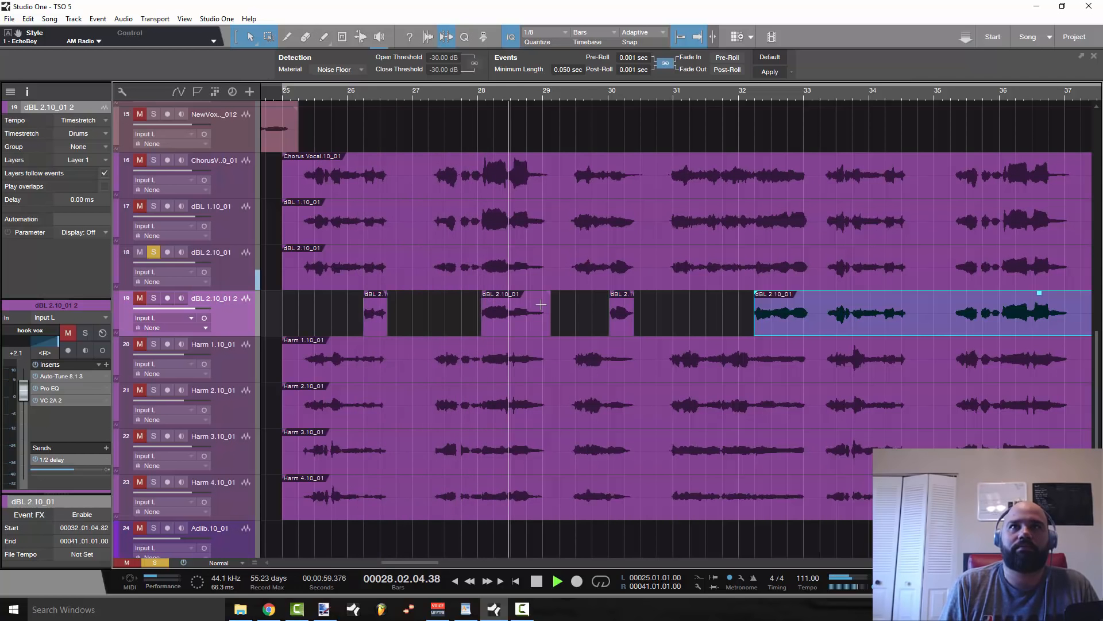
{"action": "left_click", "coordinate": [557, 580]}
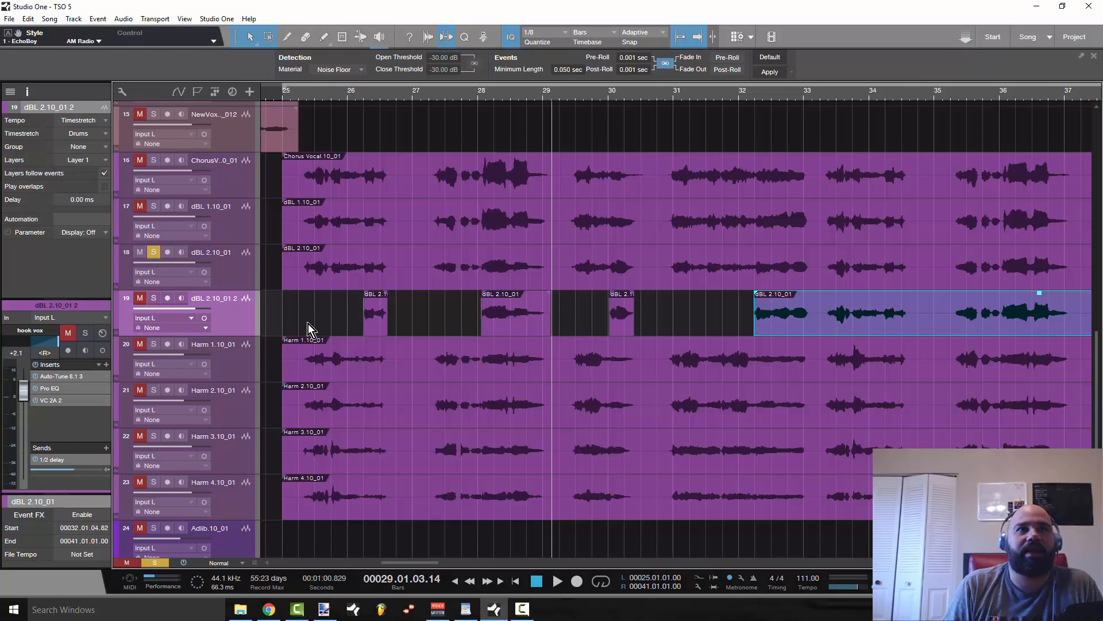
{"action": "mouse_move", "coordinate": [163, 311]}
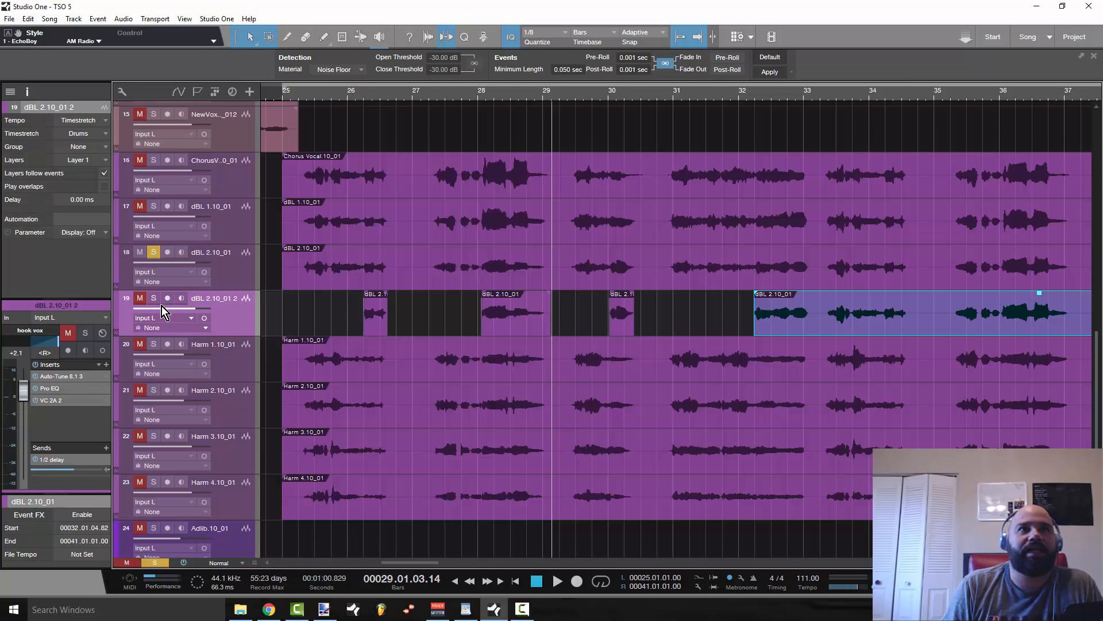
{"action": "left_click", "coordinate": [633, 267]}
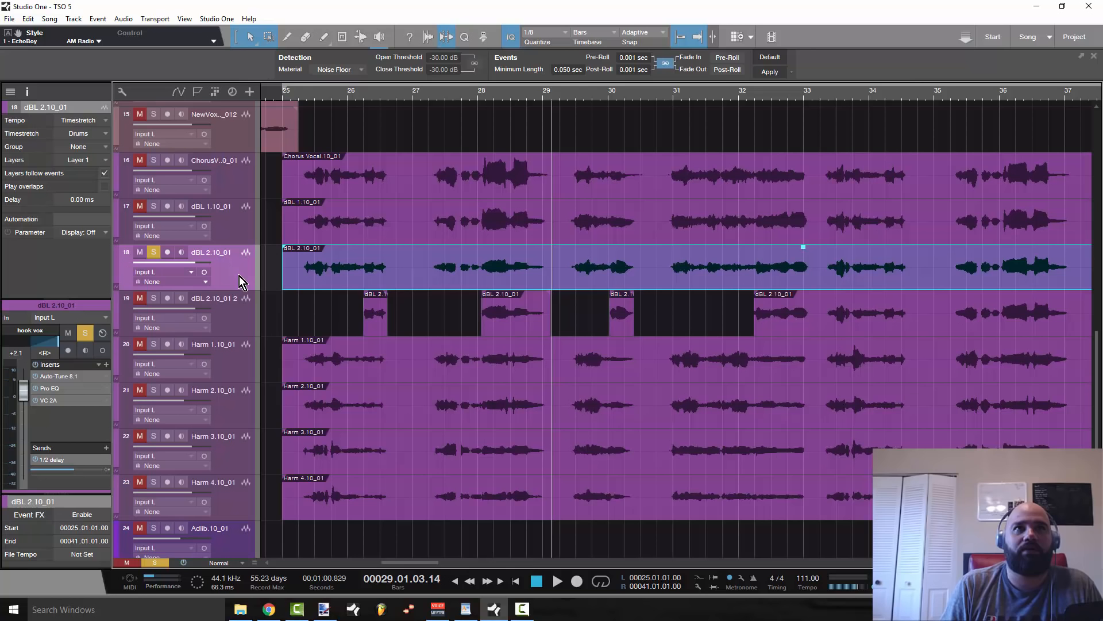
{"action": "mouse_move", "coordinate": [241, 285]}
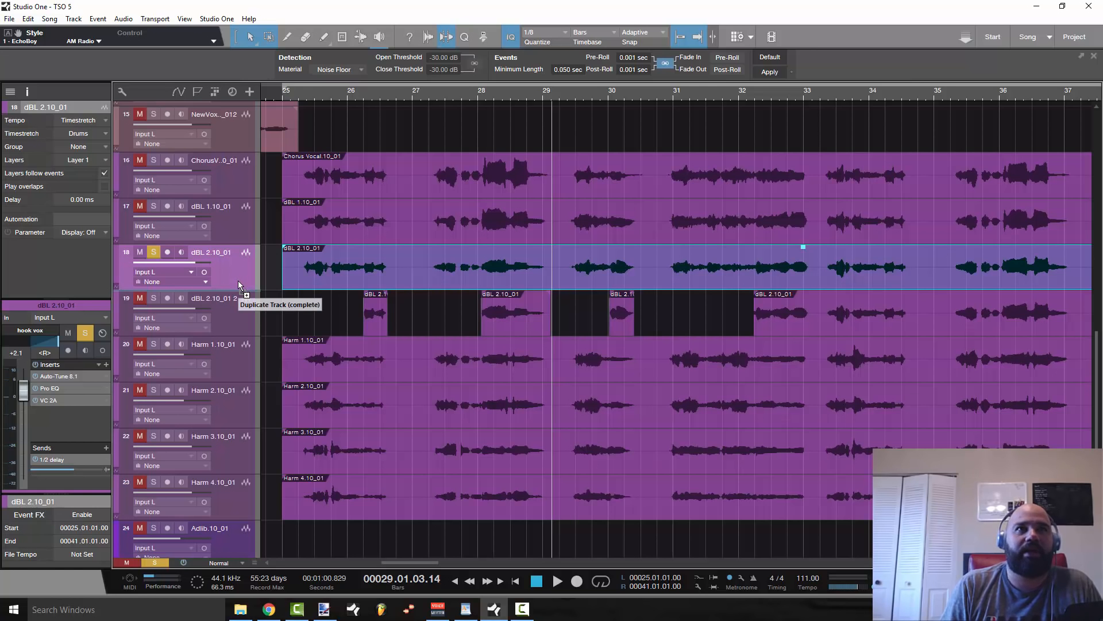
{"action": "mouse_move", "coordinate": [241, 288]}
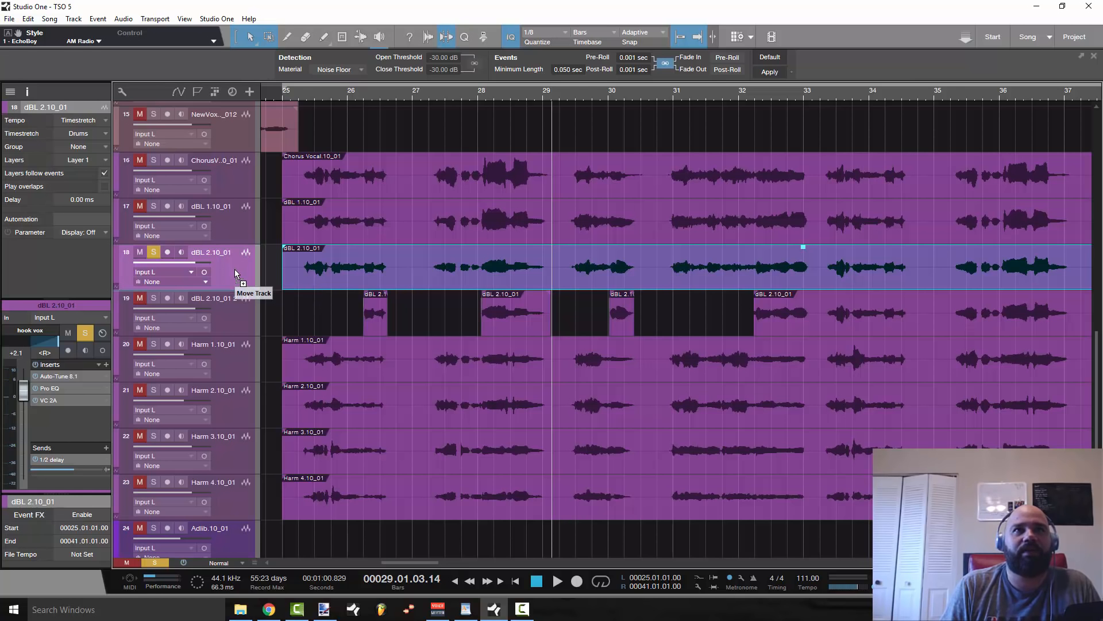
{"action": "mouse_move", "coordinate": [238, 277]}
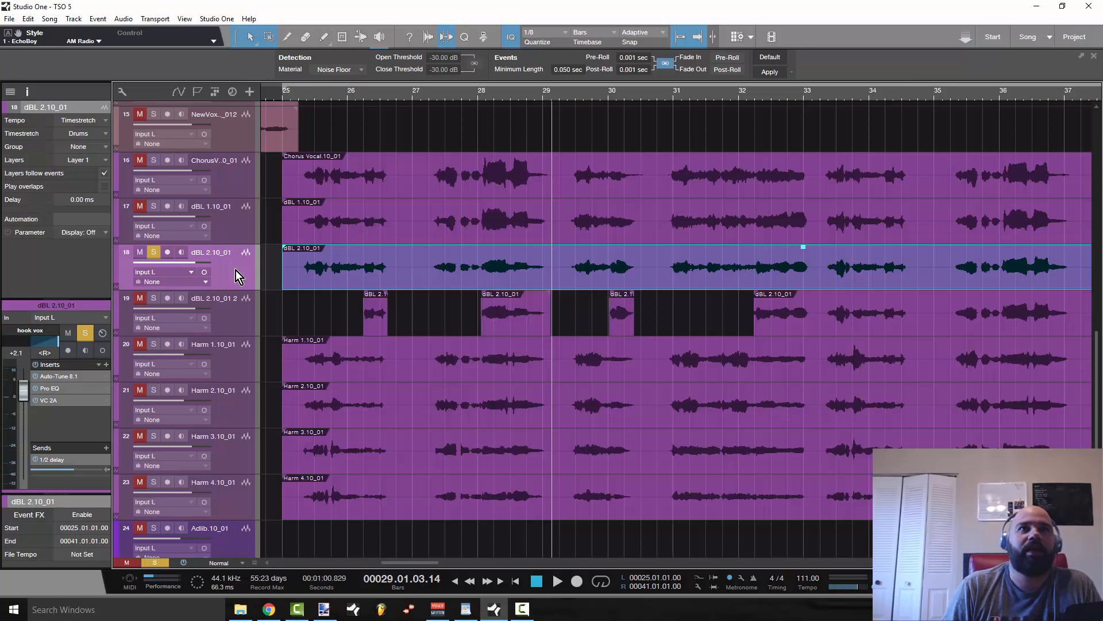
{"action": "mouse_move", "coordinate": [372, 128]}
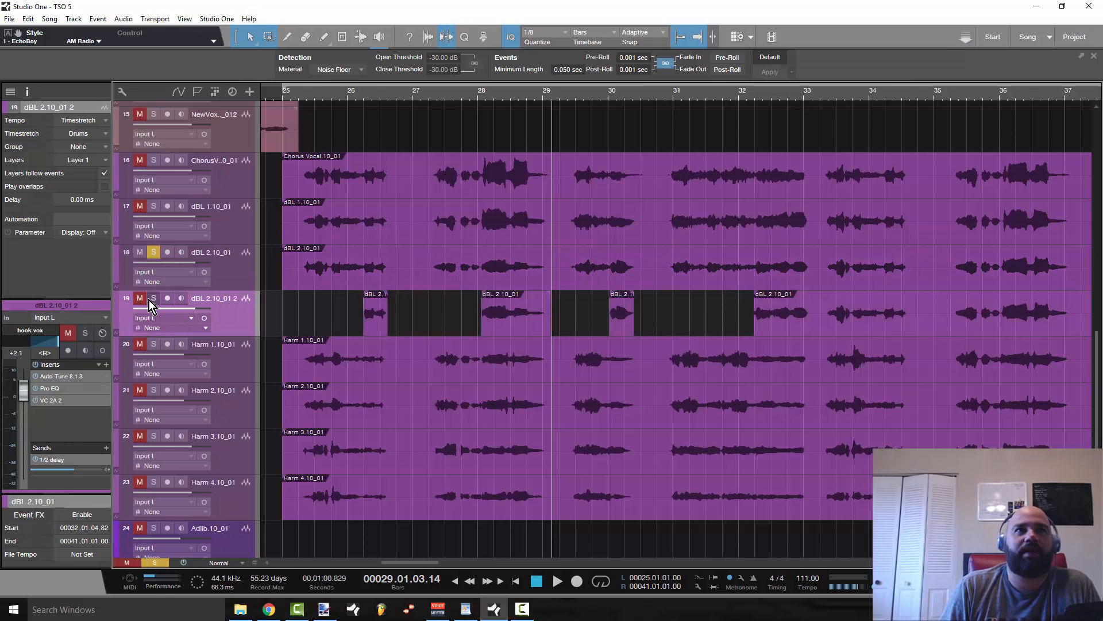
Solo the duplicate track dBL 2.10_01 2 instead of the original double
{"action": "left_click", "coordinate": [153, 297]}
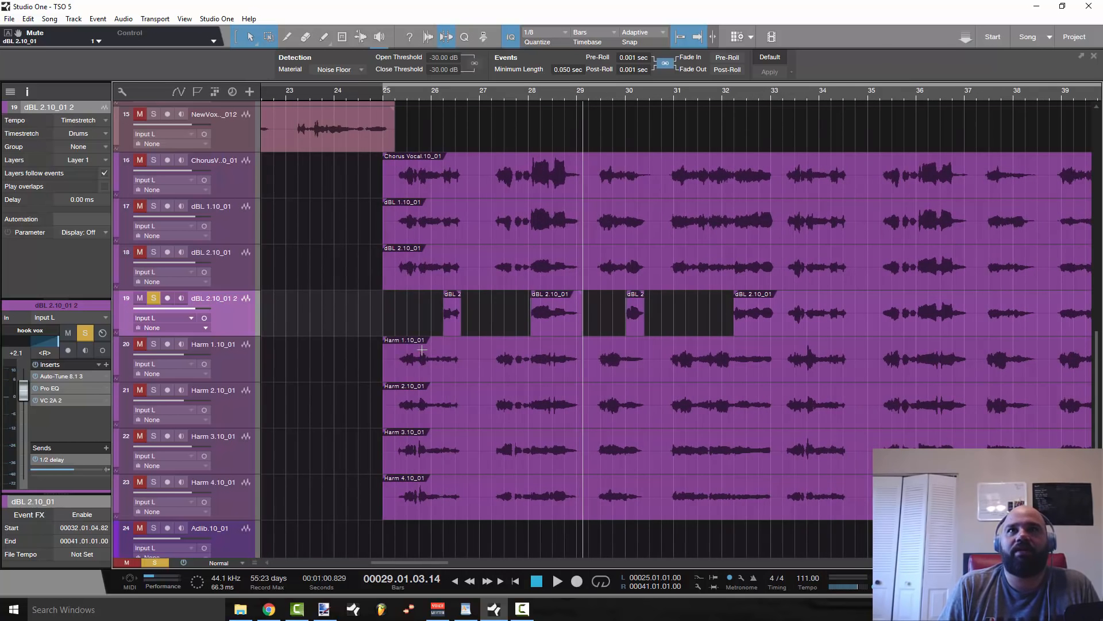
{"action": "mouse_move", "coordinate": [419, 278]}
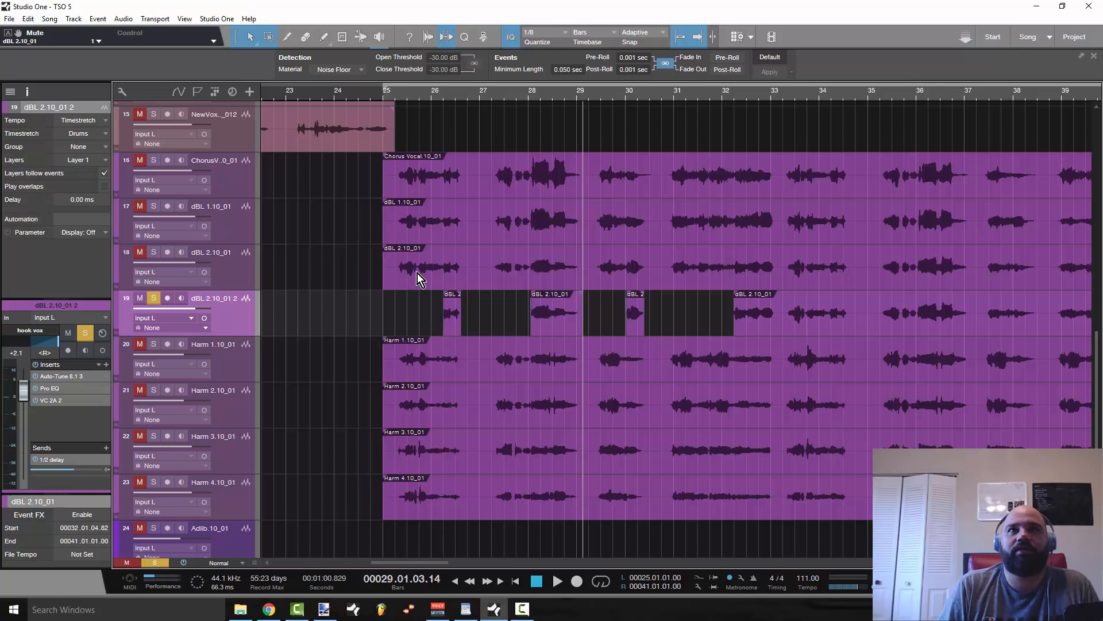
{"action": "mouse_move", "coordinate": [398, 103]}
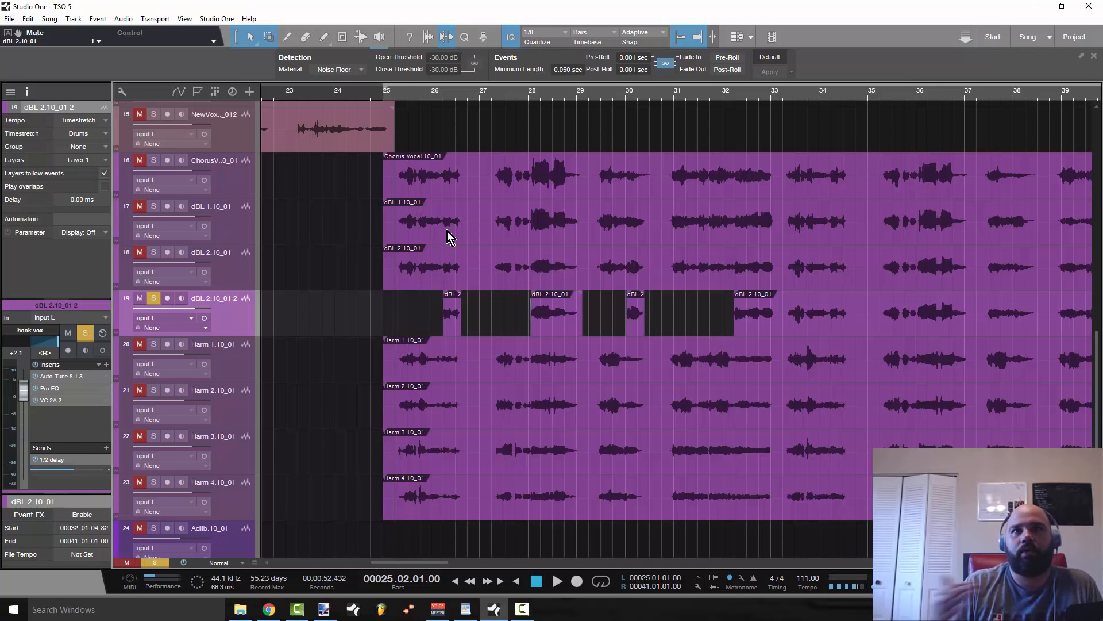
{"action": "mouse_move", "coordinate": [461, 308]}
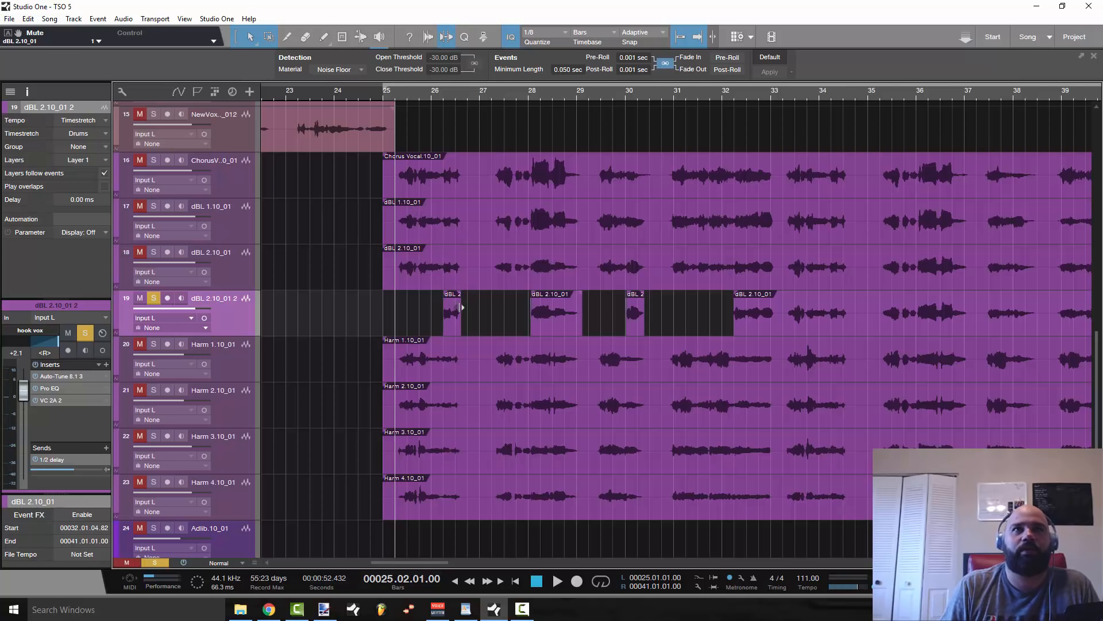
{"action": "mouse_move", "coordinate": [458, 295]}
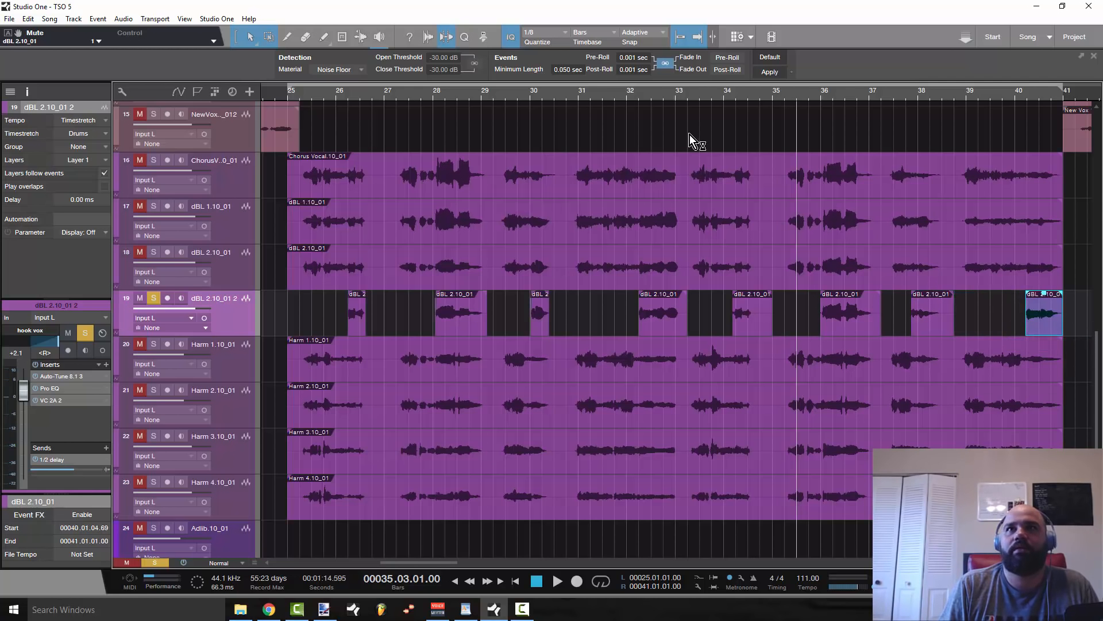
Scroll along the duplicate and play it back from around bar 35.5
{"action": "left_click", "coordinate": [557, 581]}
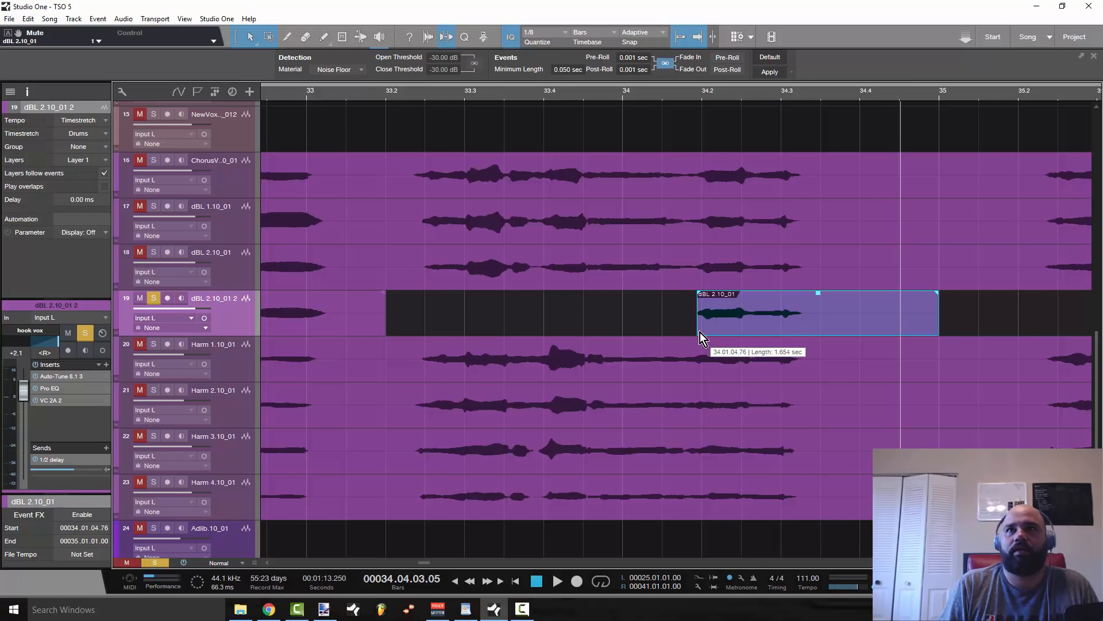
{"action": "mouse_move", "coordinate": [662, 106]}
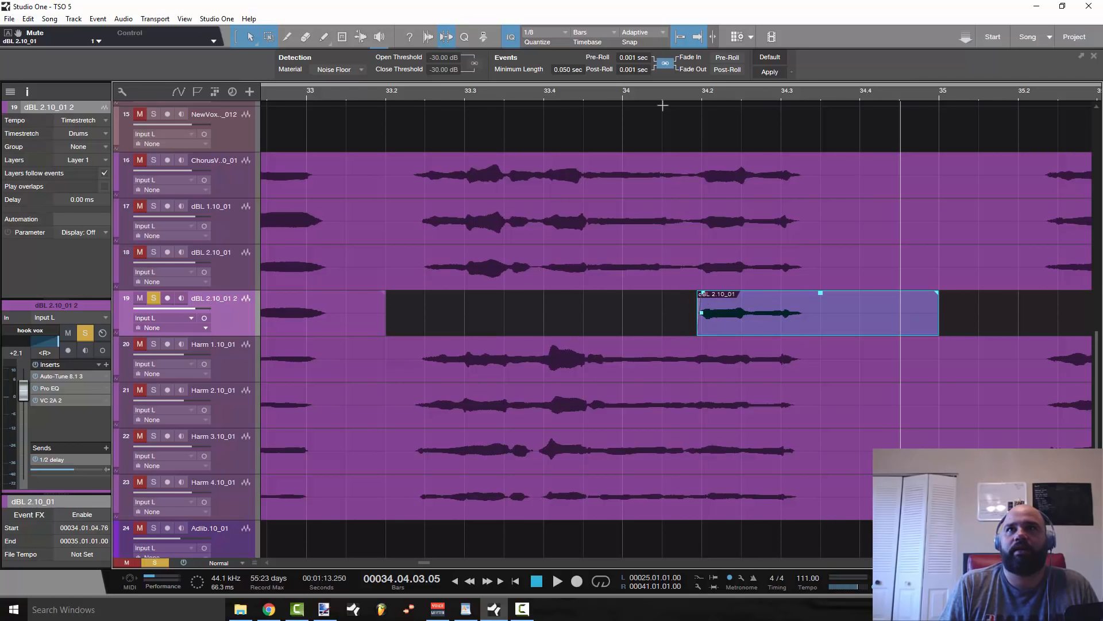
{"action": "scroll", "scroll_direction": "left", "scroll_amount": 3}
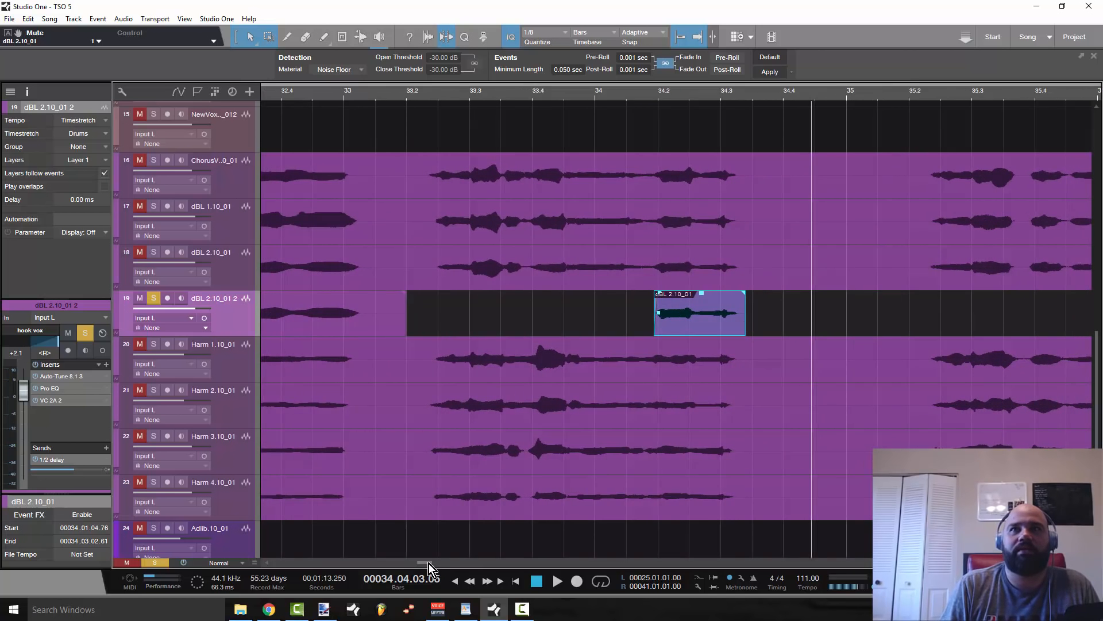
{"action": "scroll", "scroll_direction": "right", "scroll_amount": 3}
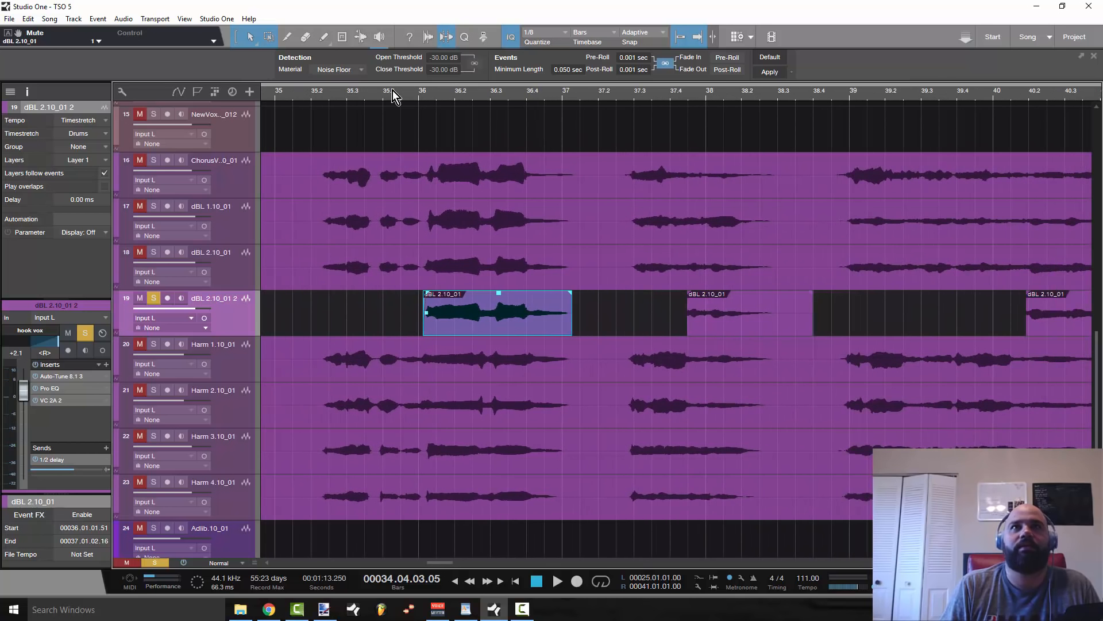
{"action": "left_click", "coordinate": [557, 581]}
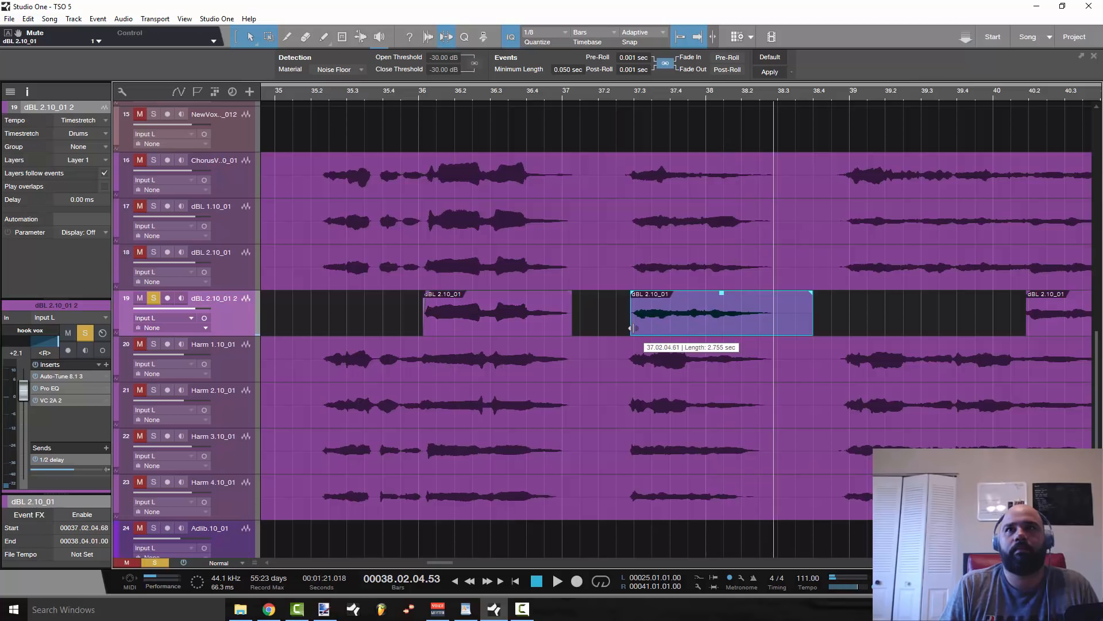
Shorten the piece near bar 37, then audition from bar 36.4 and bar 39
{"action": "left_click", "coordinate": [536, 580]}
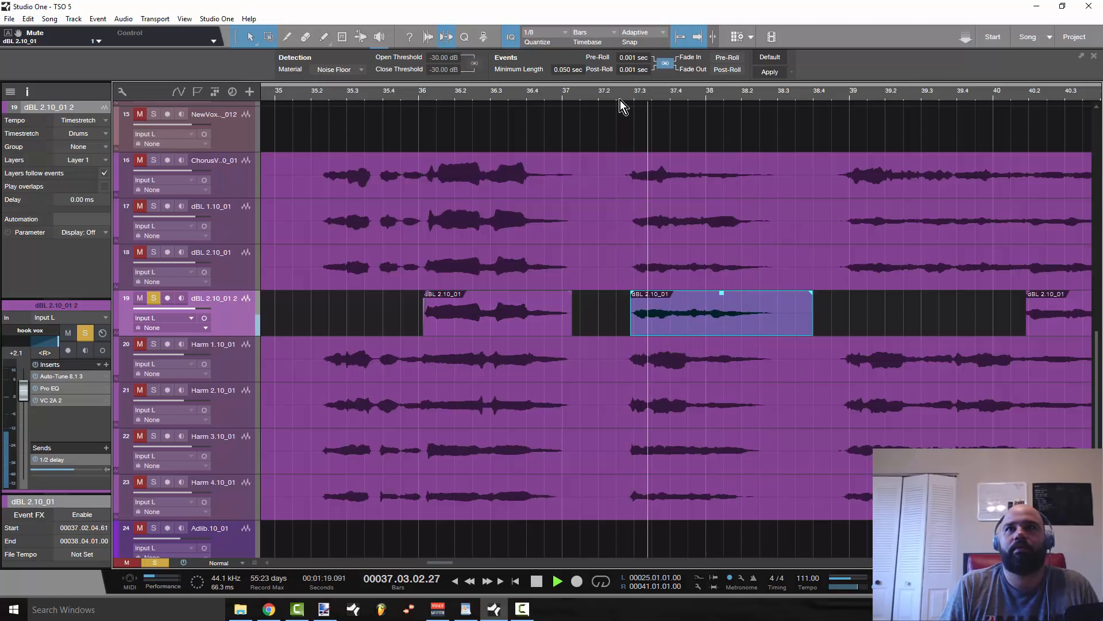
{"action": "left_click", "coordinate": [537, 581]}
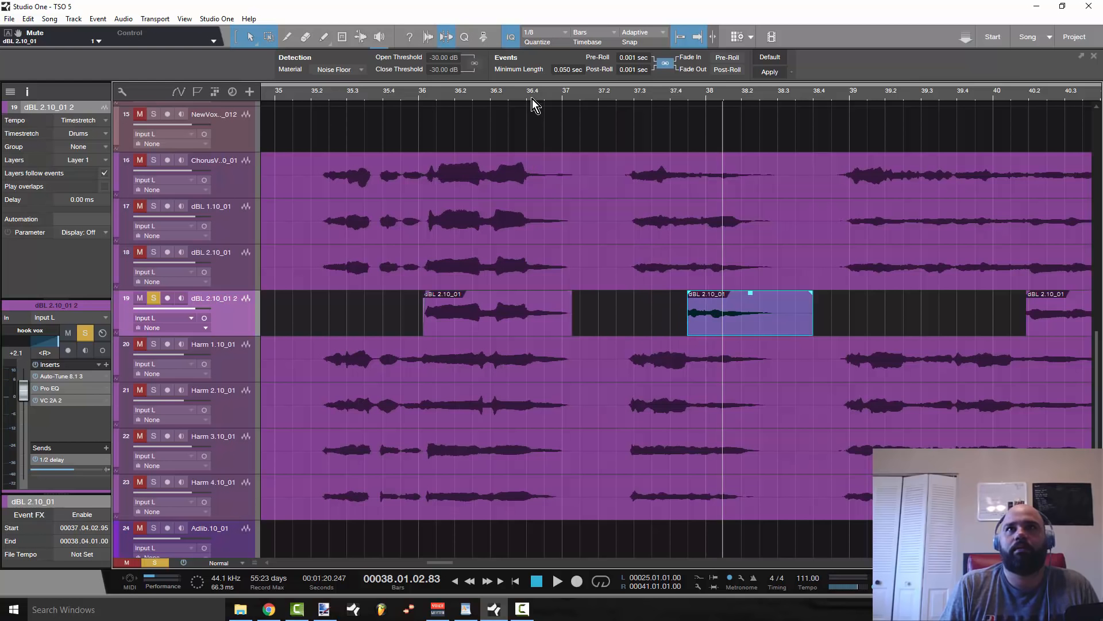
{"action": "left_click", "coordinate": [557, 580]}
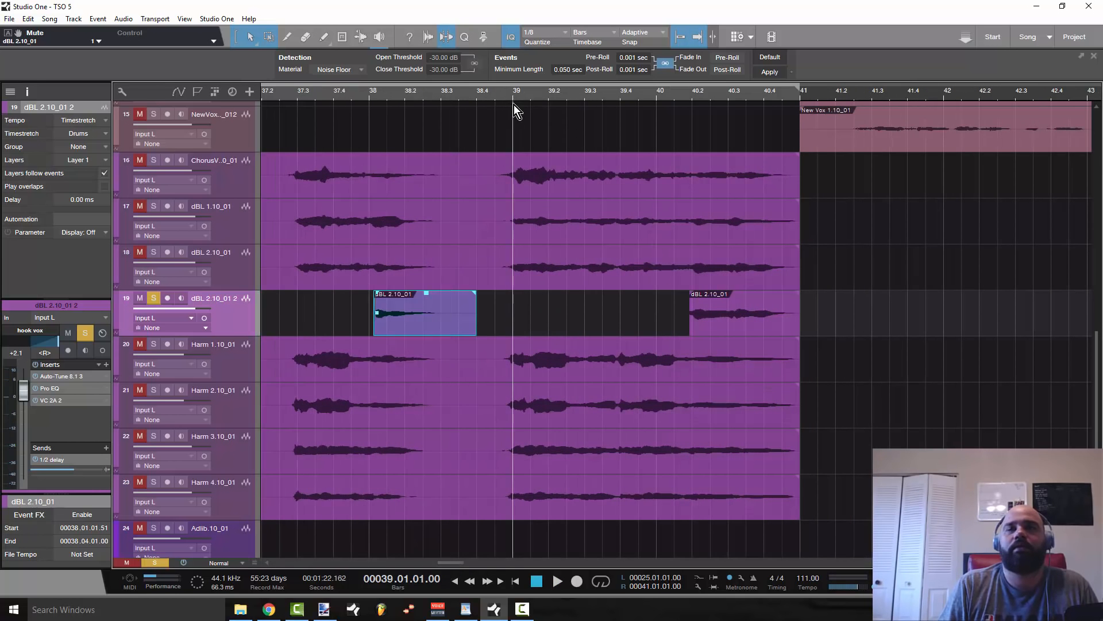
{"action": "left_click", "coordinate": [557, 581]}
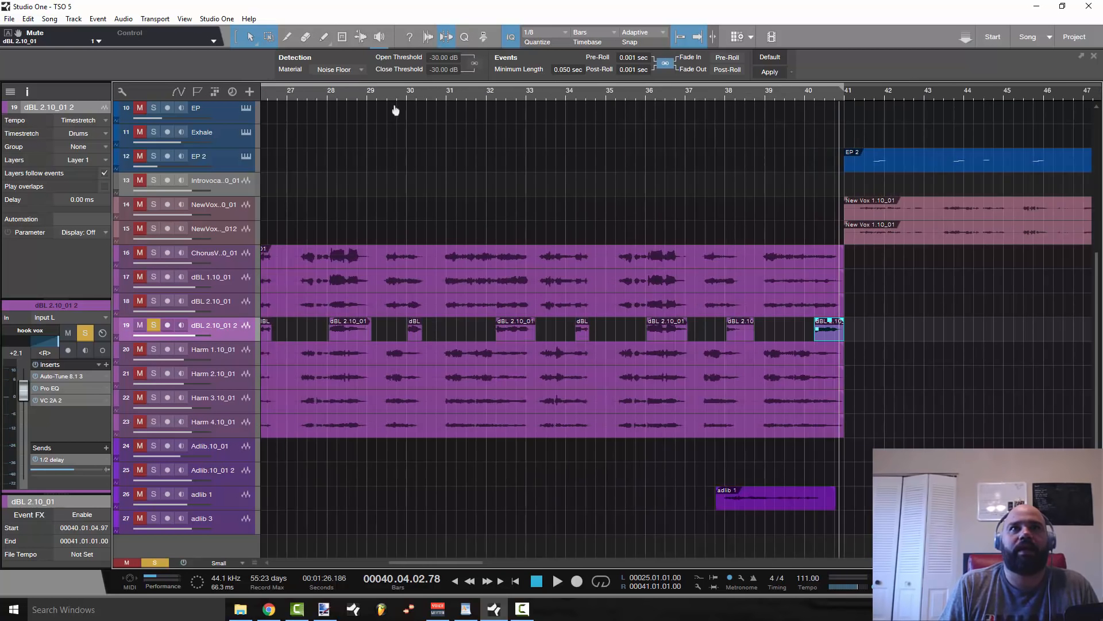
{"action": "scroll", "scroll_direction": "left", "scroll_amount": 3}
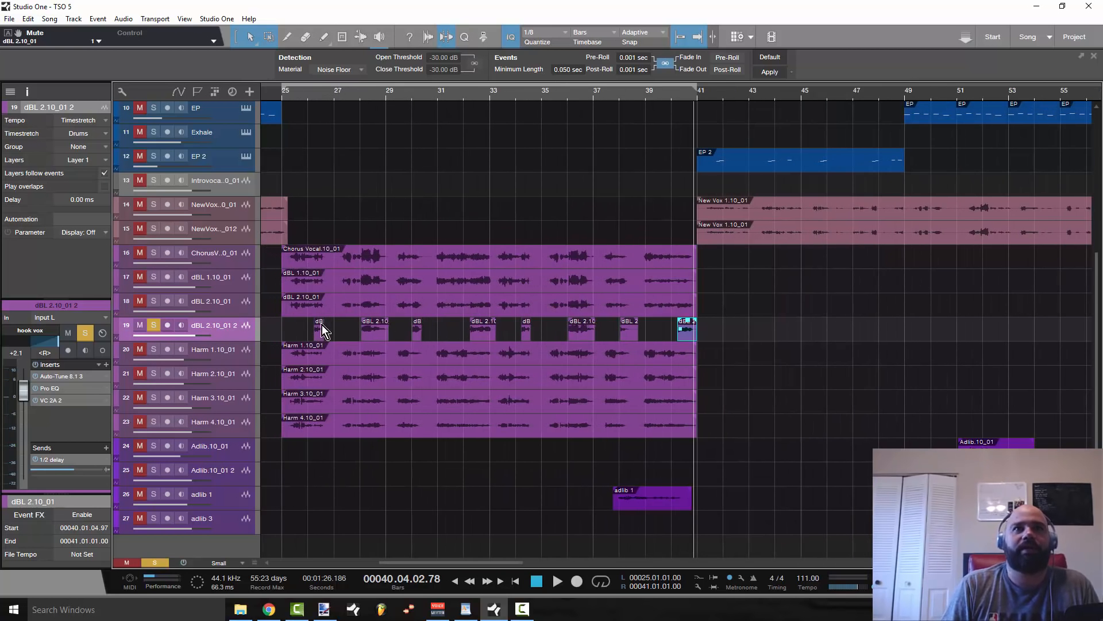
{"action": "mouse_move", "coordinate": [352, 308]}
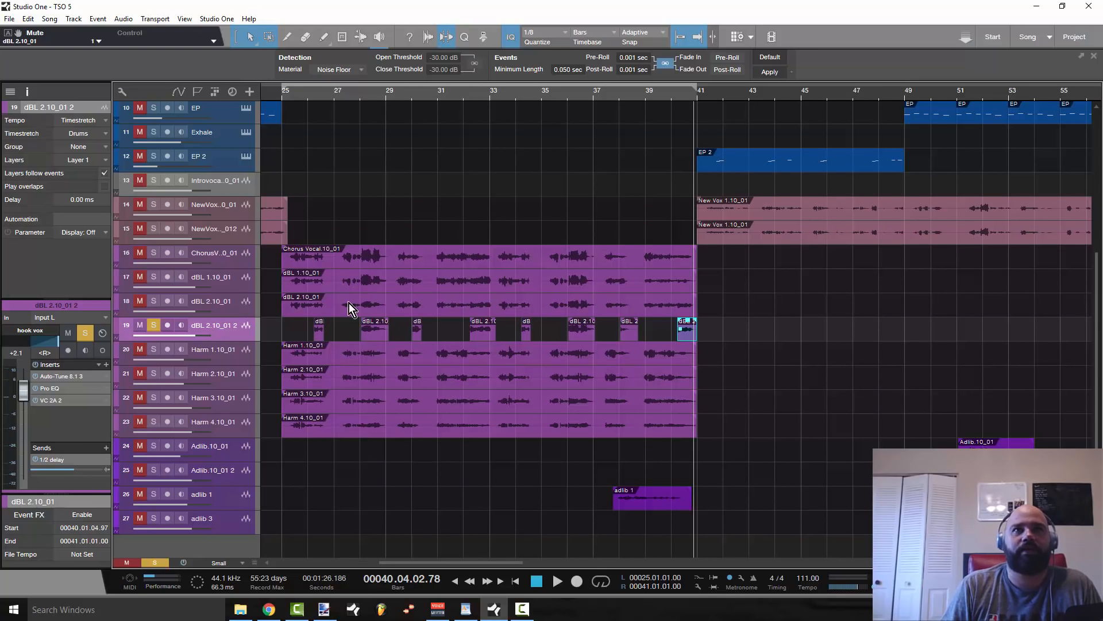
{"action": "mouse_move", "coordinate": [306, 303]}
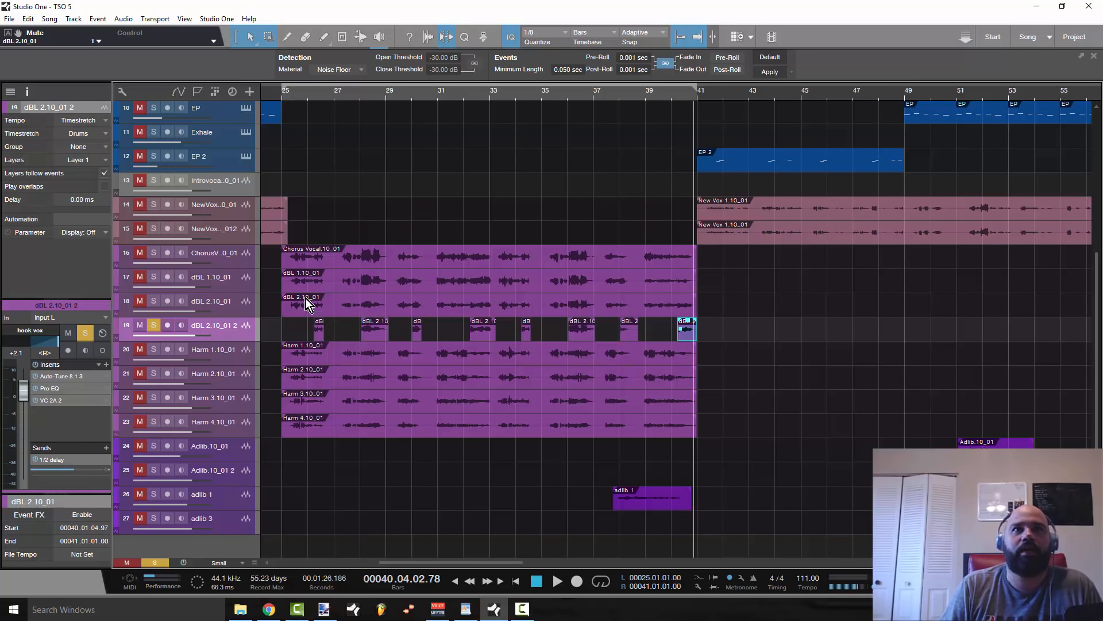
{"action": "mouse_move", "coordinate": [292, 260]}
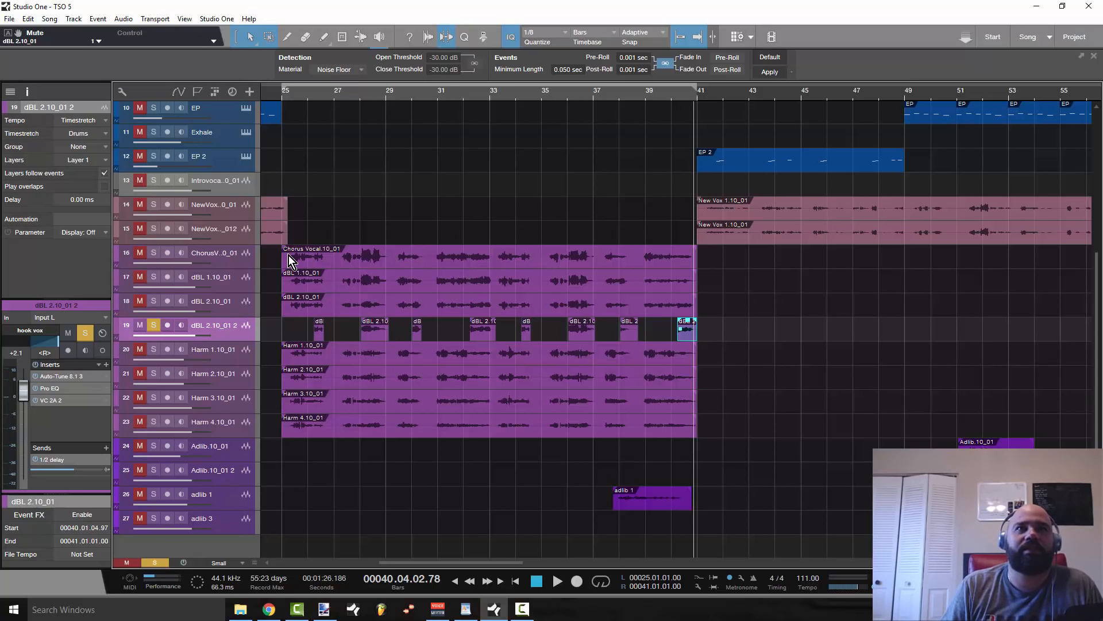
{"action": "mouse_move", "coordinate": [331, 291]}
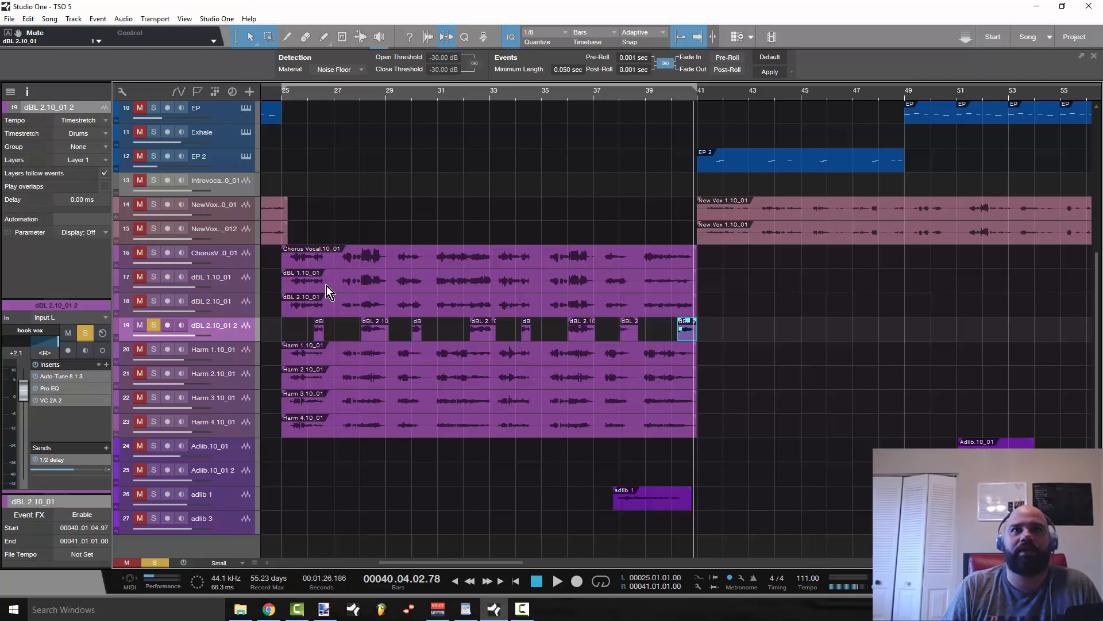
{"action": "mouse_move", "coordinate": [323, 315]}
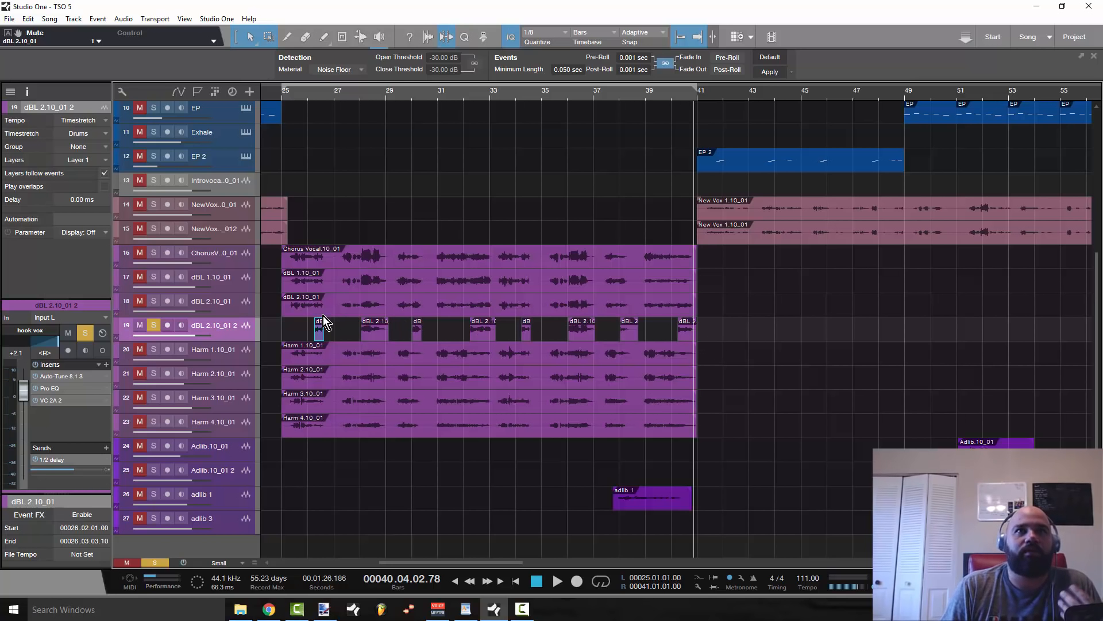
{"action": "mouse_move", "coordinate": [376, 340]}
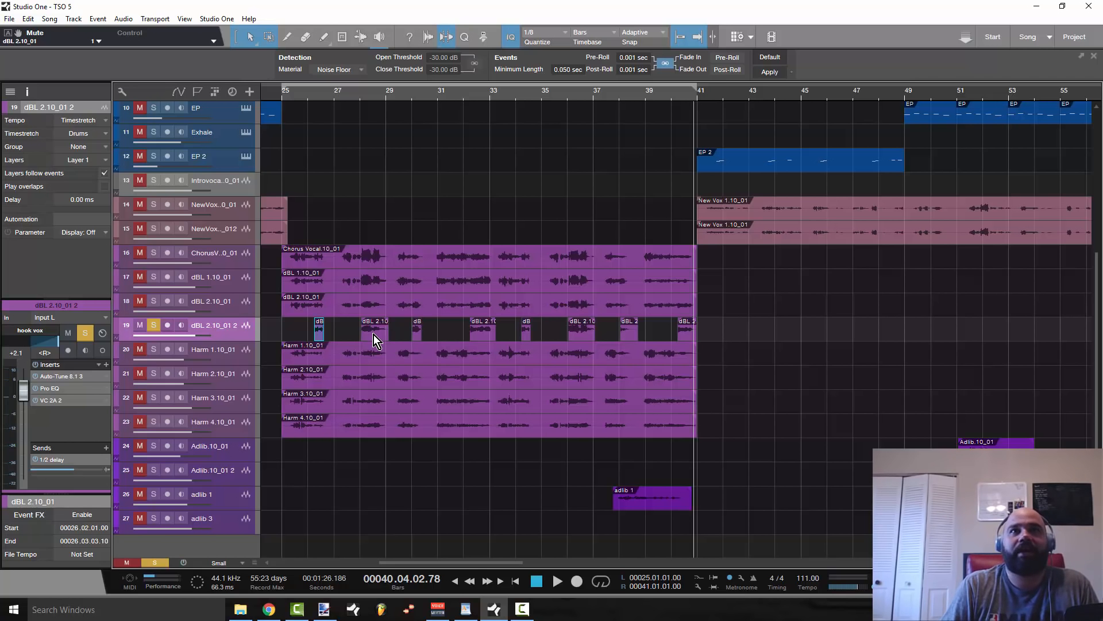
{"action": "mouse_move", "coordinate": [314, 304]}
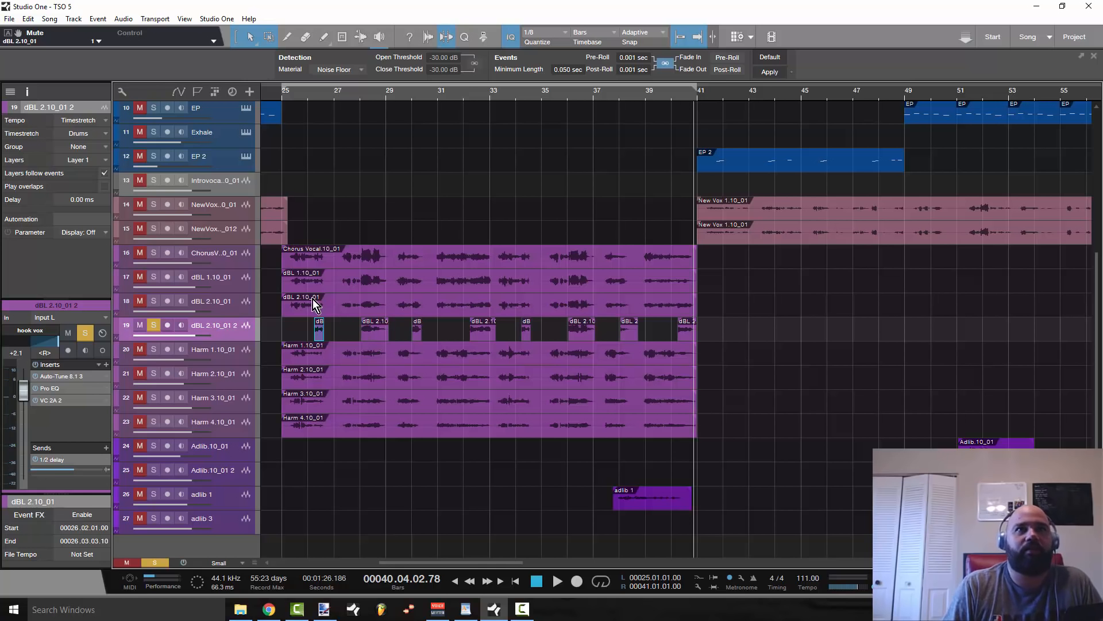
{"action": "mouse_move", "coordinate": [64, 348]}
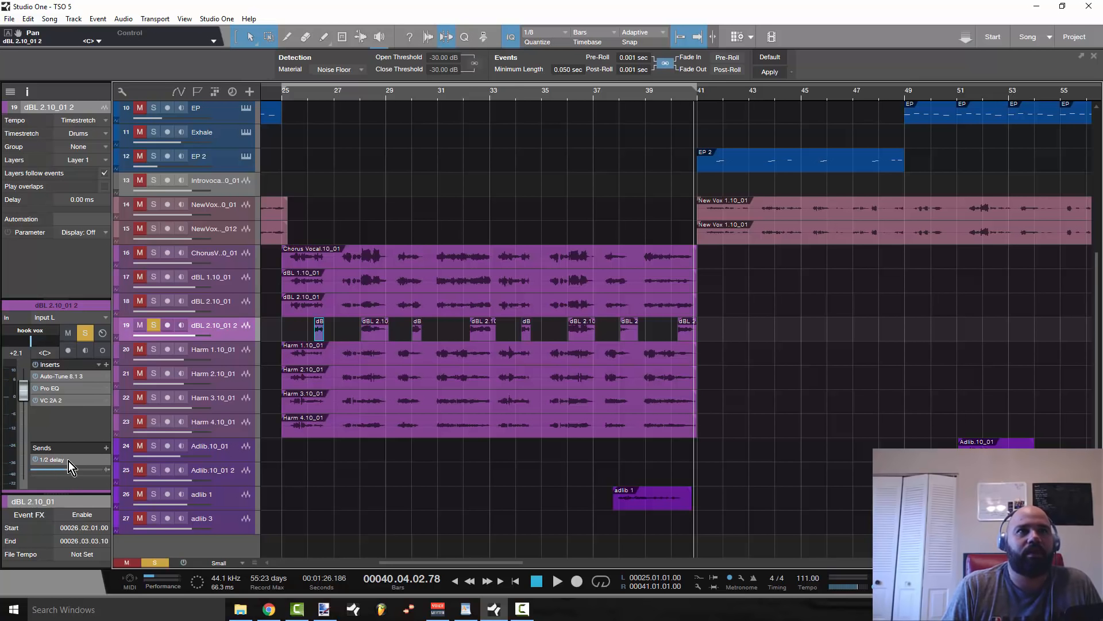
Check the EchoBoy plugin on the 1/2 delay send, then close its window
{"action": "double_click", "coordinate": [50, 458]}
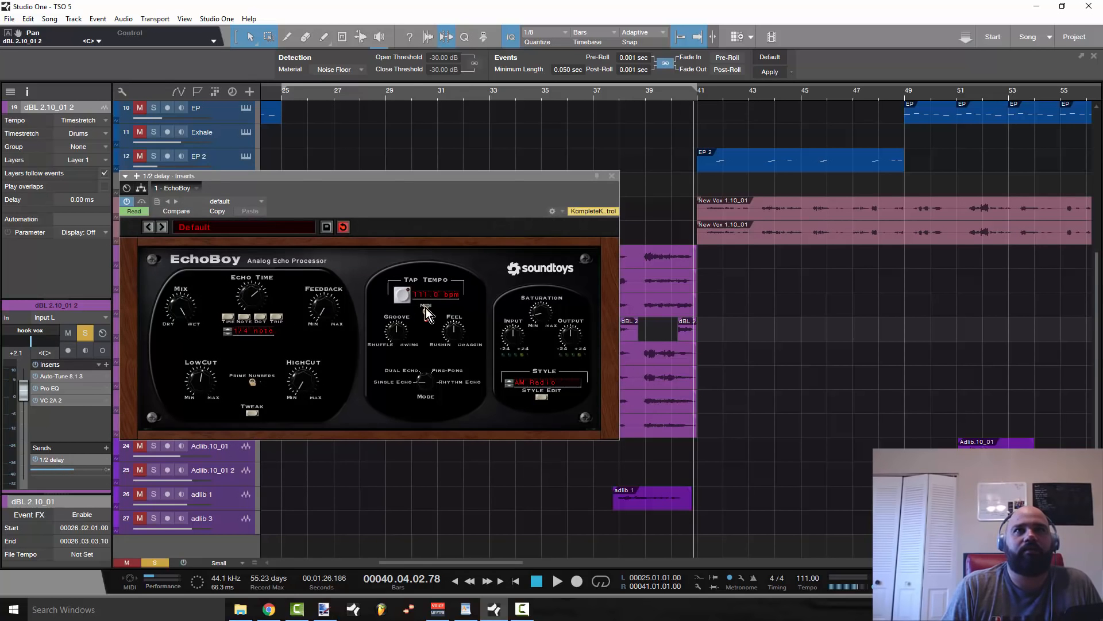
{"action": "left_click", "coordinate": [611, 175]}
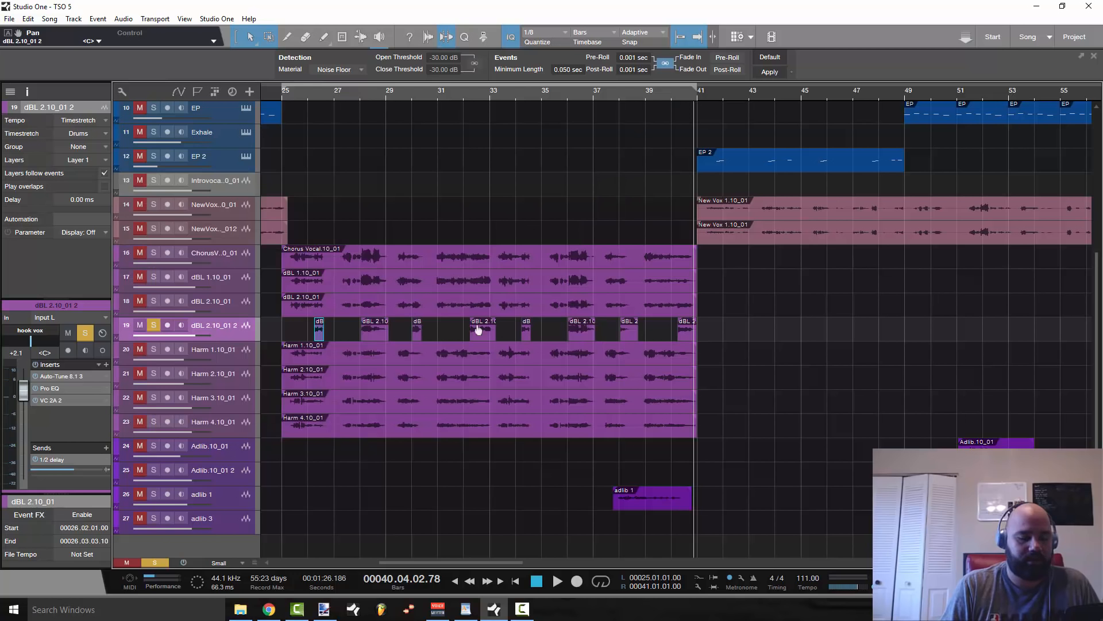
{"action": "mouse_move", "coordinate": [29, 405]}
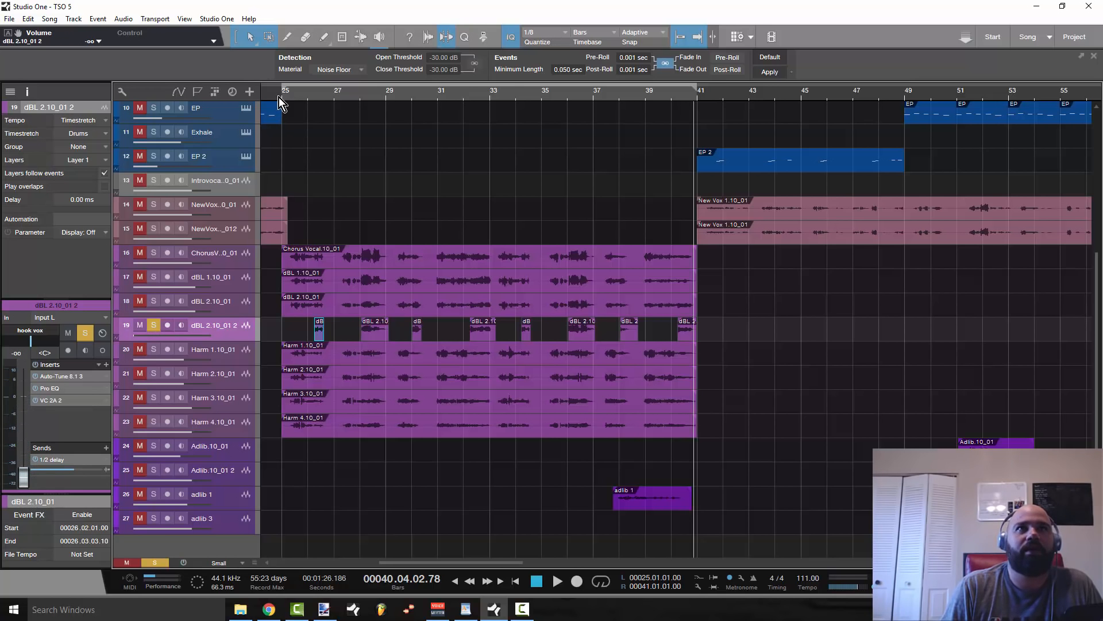
Play the chorus from bar 25 to hear the echoes, stopping and restarting once
{"action": "left_click", "coordinate": [285, 91]}
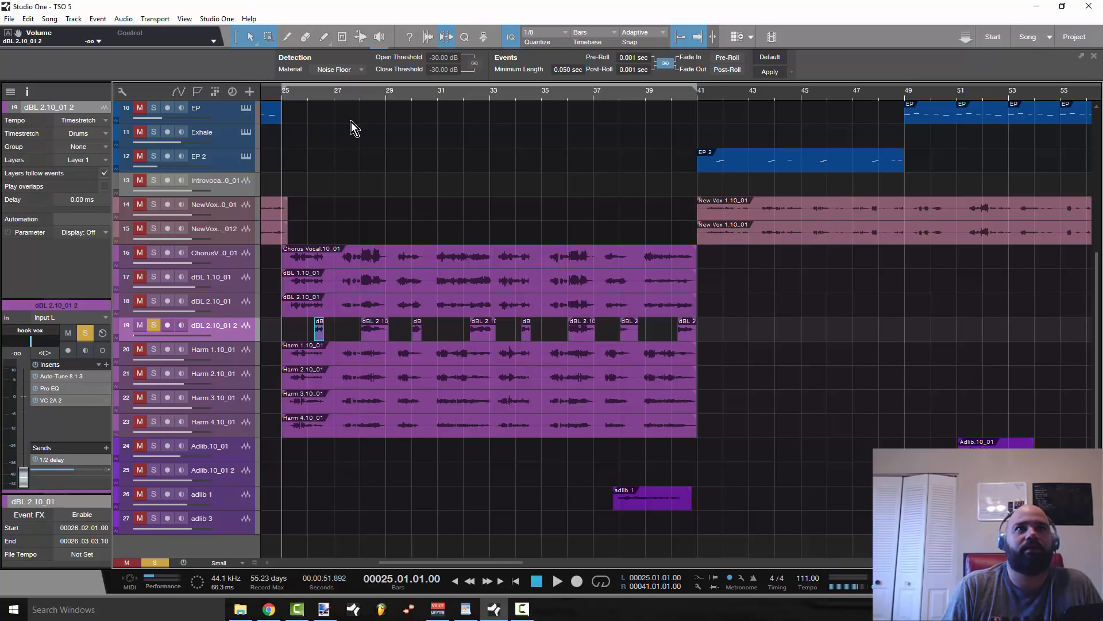
{"action": "left_click", "coordinate": [557, 581]}
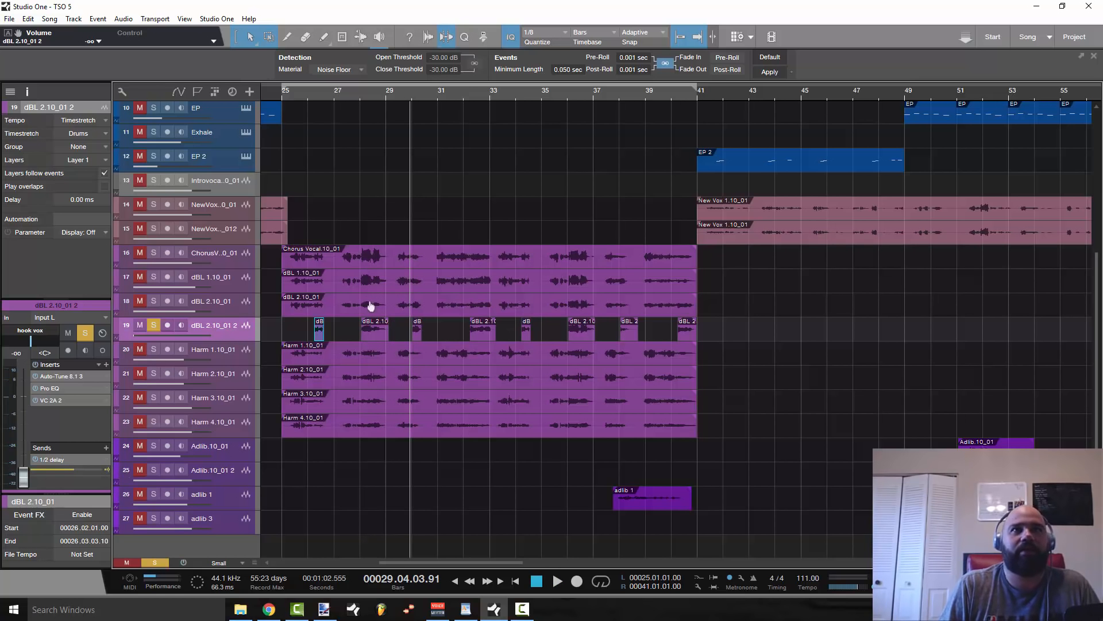
{"action": "left_click", "coordinate": [318, 91]}
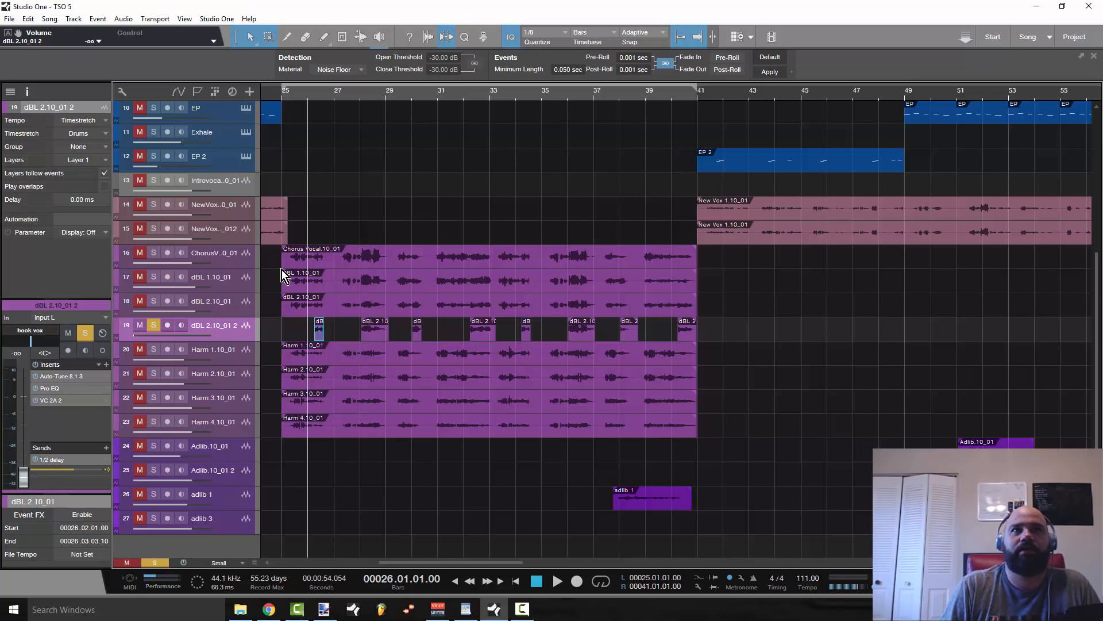
{"action": "left_click", "coordinate": [314, 92]}
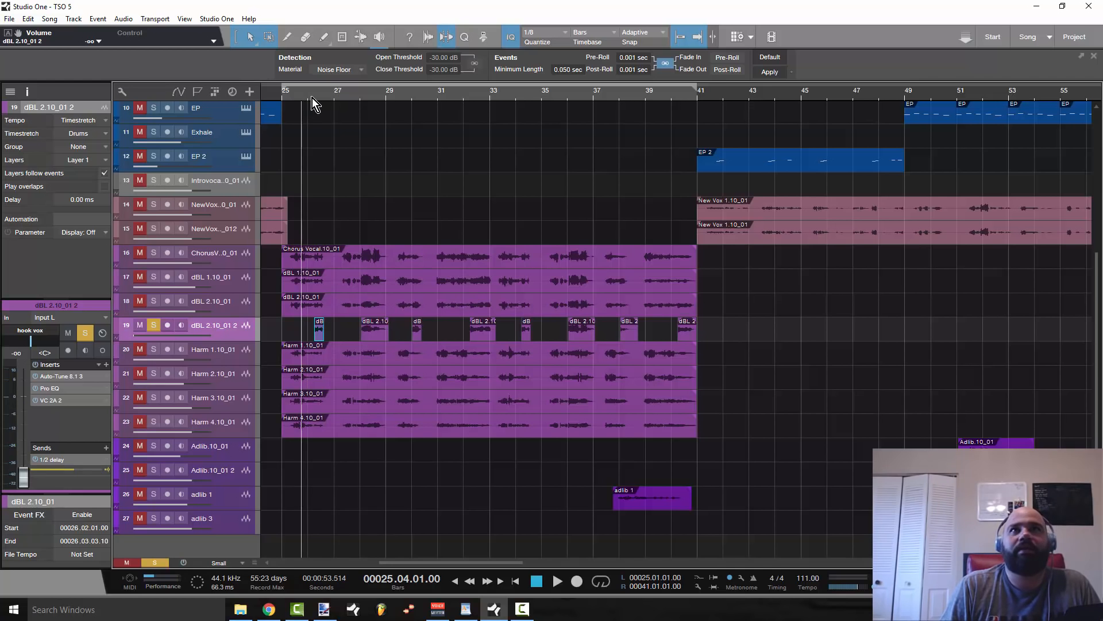
{"action": "left_click", "coordinate": [557, 580]}
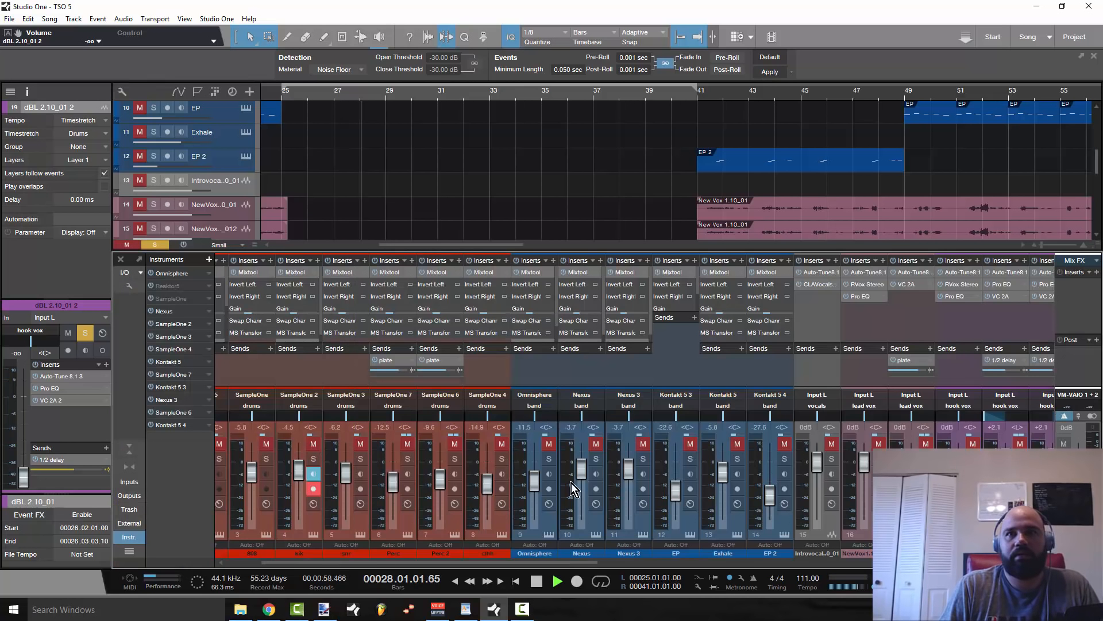
Scroll the console and arrangement to bring the chorus vocal tracks into view
{"action": "scroll", "scroll_direction": "right", "scroll_amount": 3}
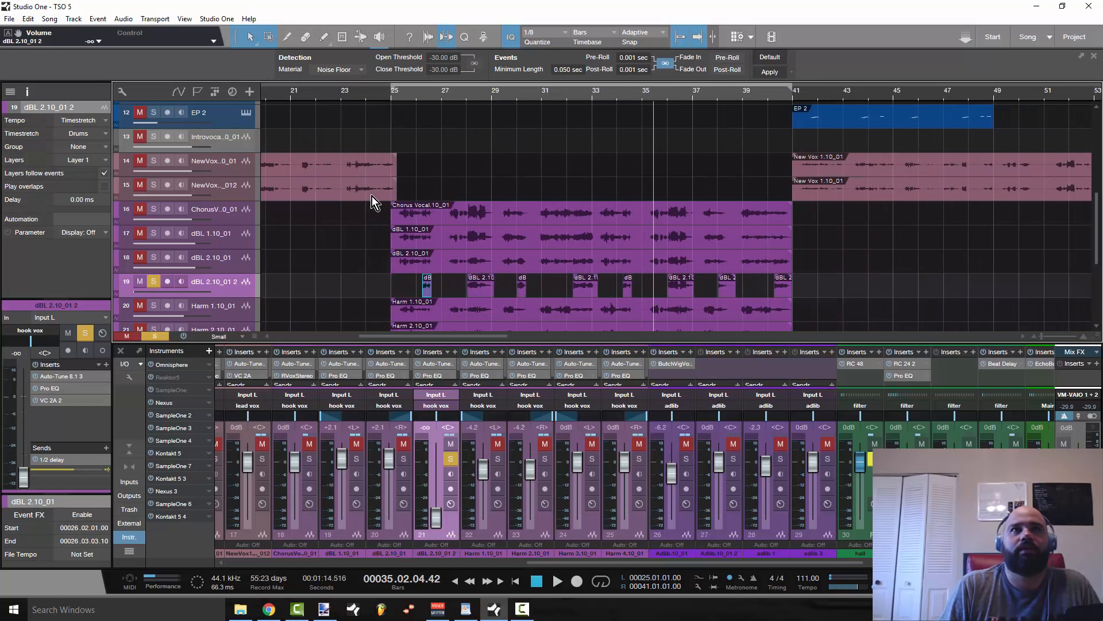
{"action": "scroll", "scroll_direction": "down", "scroll_amount": 3}
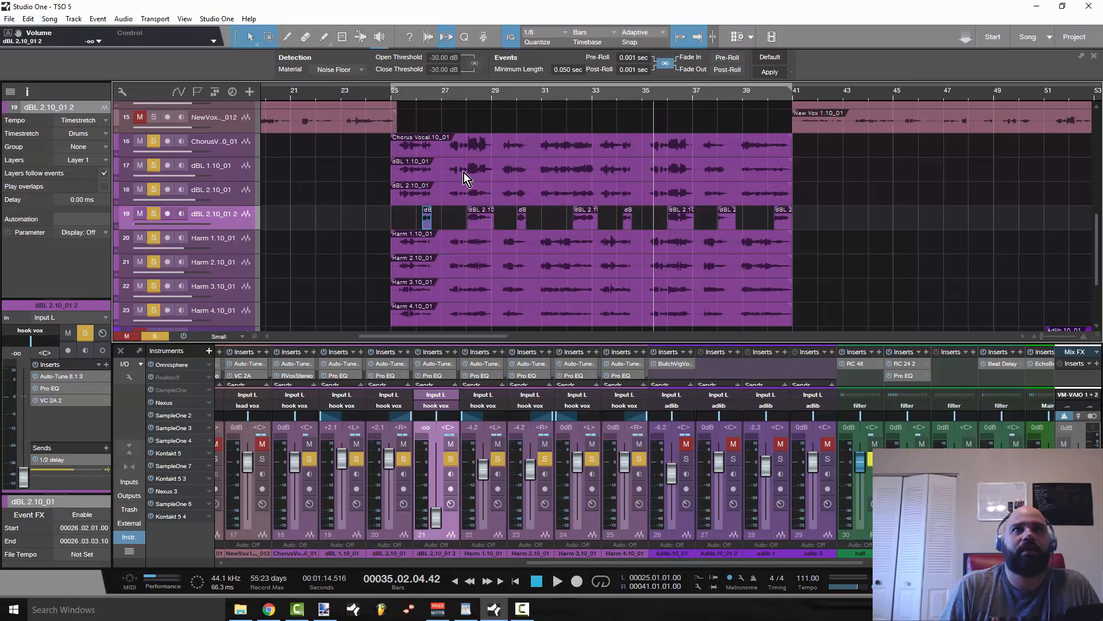
{"action": "mouse_move", "coordinate": [401, 204]}
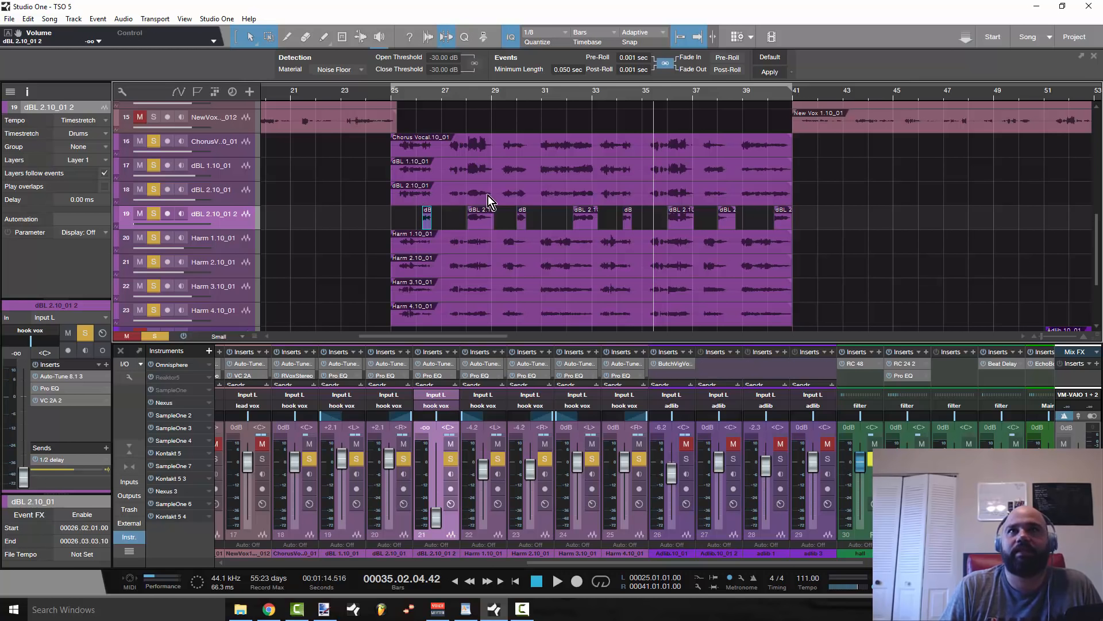
{"action": "mouse_move", "coordinate": [725, 198]}
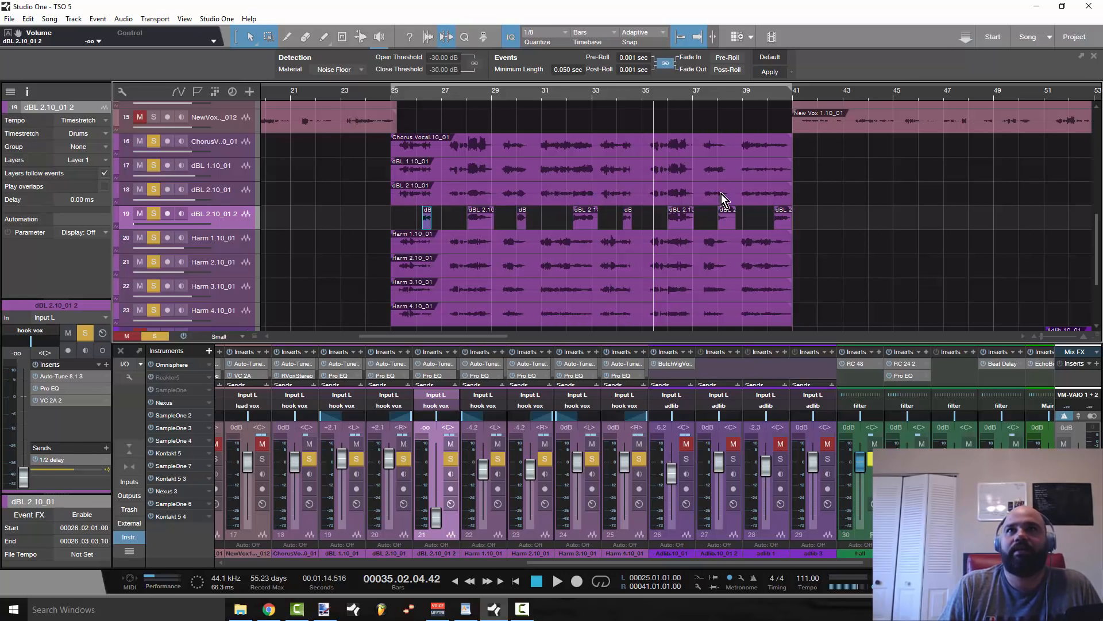
{"action": "mouse_move", "coordinate": [670, 214]}
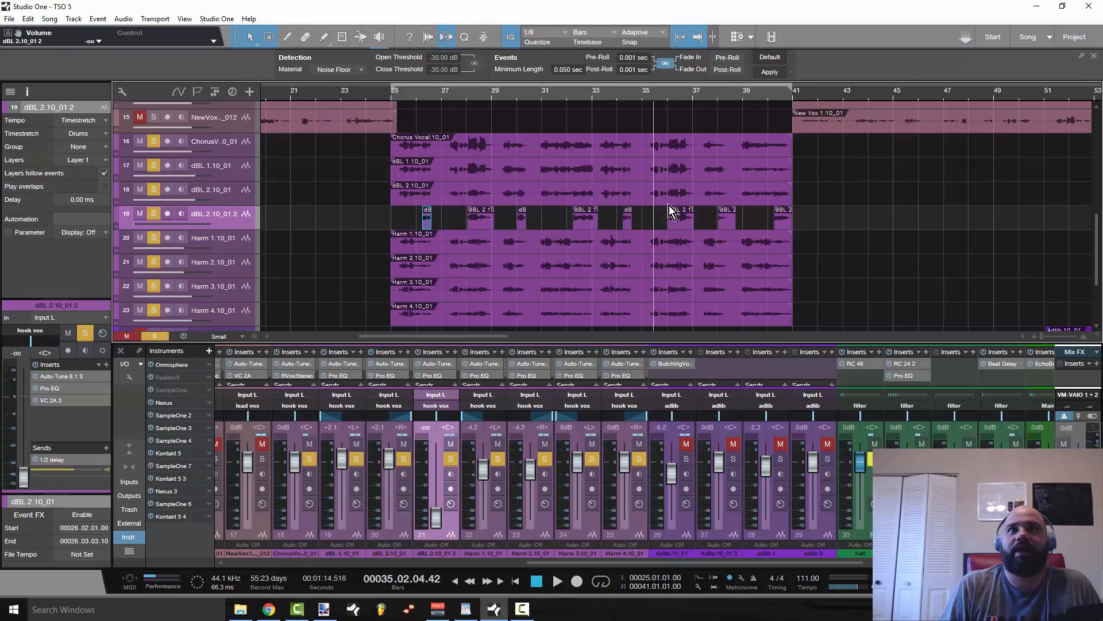
{"action": "mouse_move", "coordinate": [410, 211]}
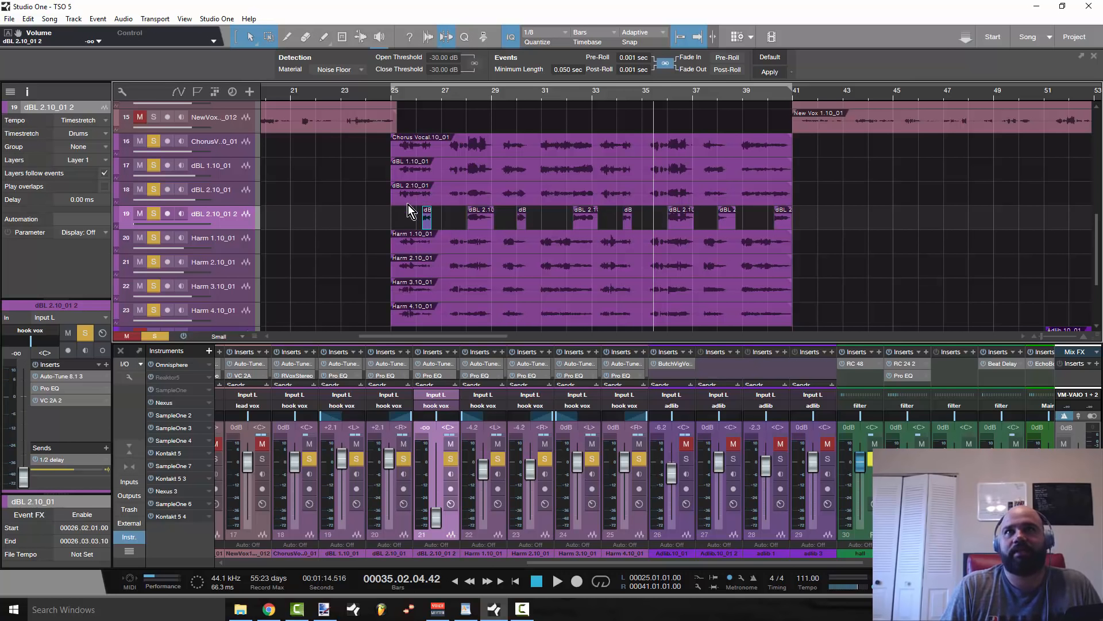
{"action": "mouse_move", "coordinate": [429, 224]}
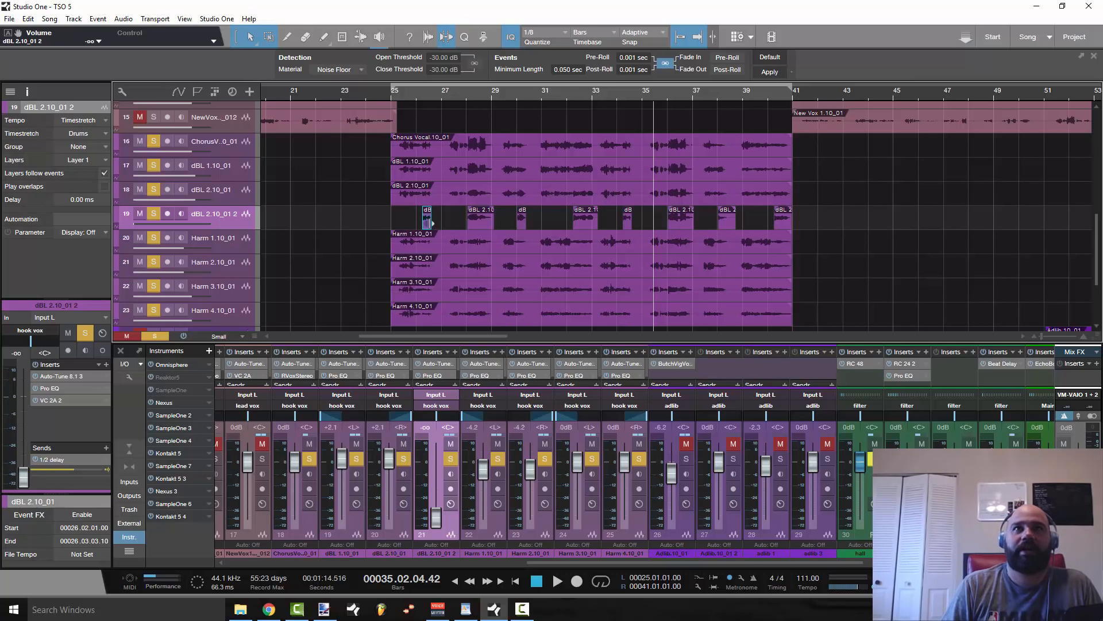
{"action": "mouse_move", "coordinate": [725, 211]}
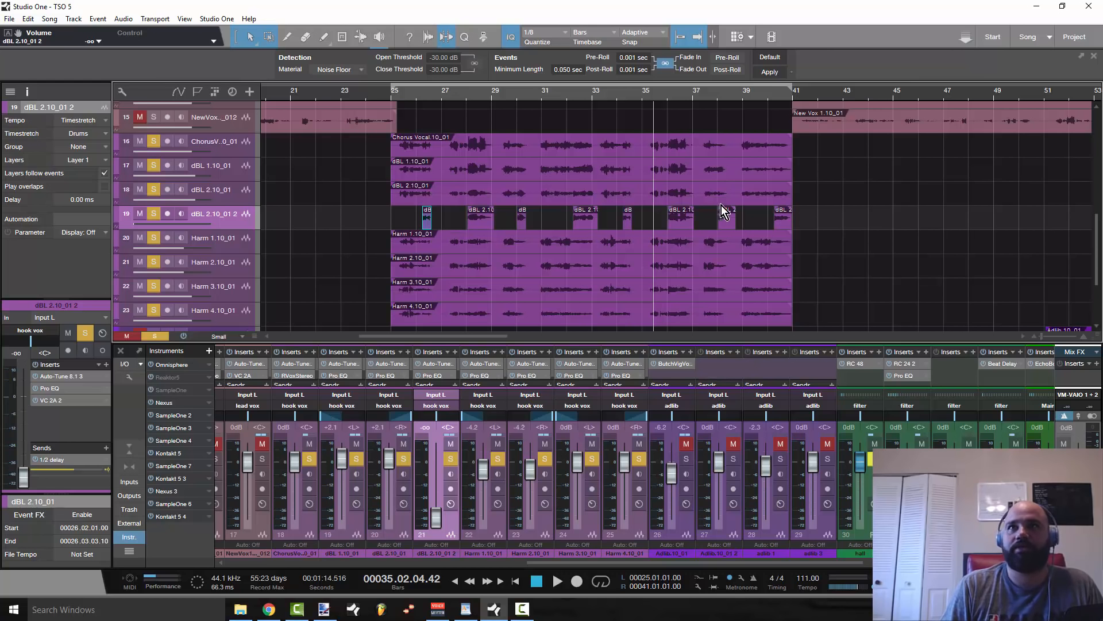
{"action": "mouse_move", "coordinate": [236, 182]}
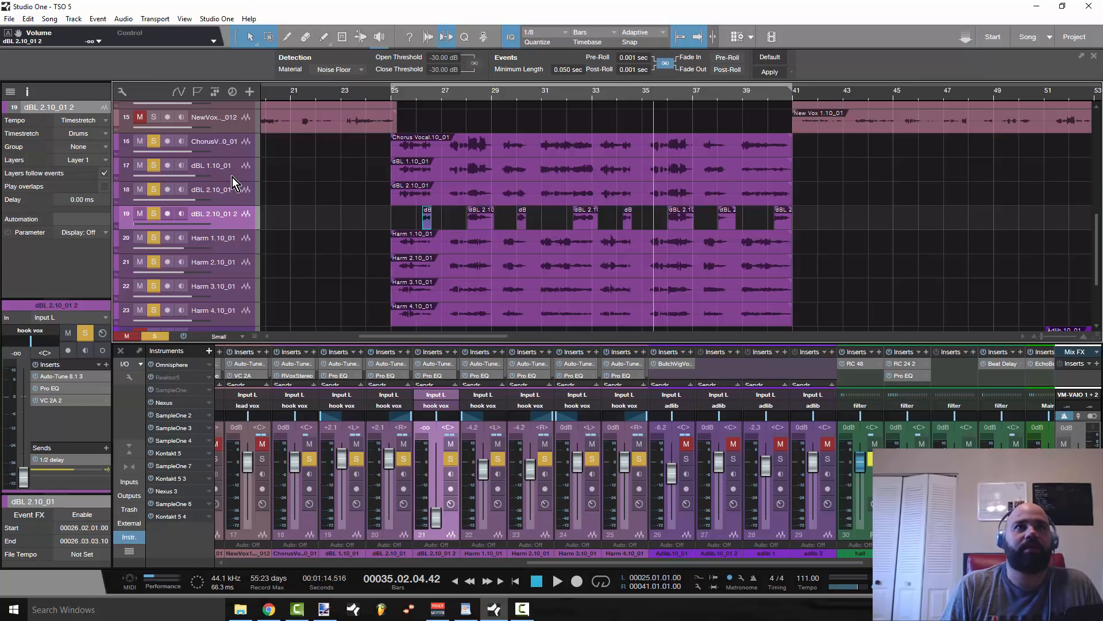
Remove the 1/2 delay send from the double track
{"action": "right_click", "coordinate": [52, 459]}
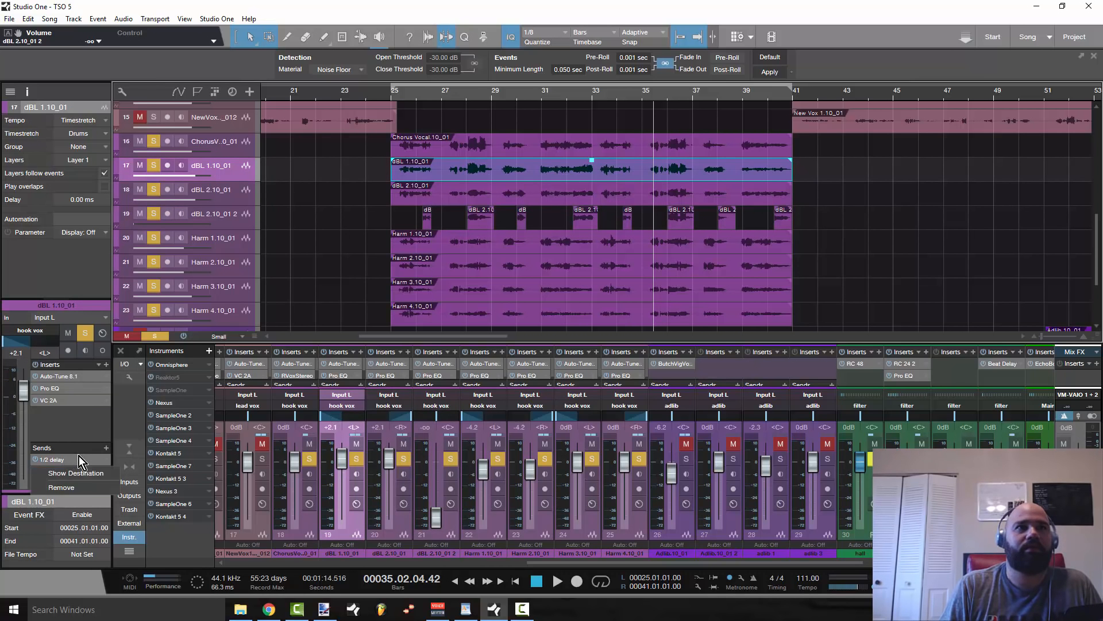
{"action": "left_click", "coordinate": [211, 189]}
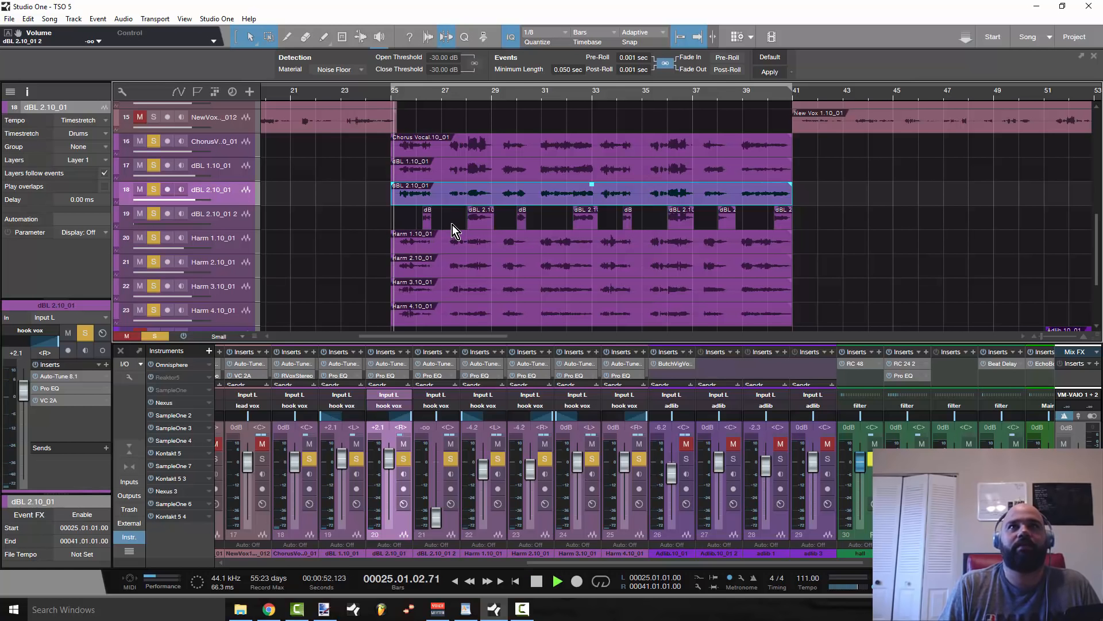
{"action": "left_click", "coordinate": [557, 581]}
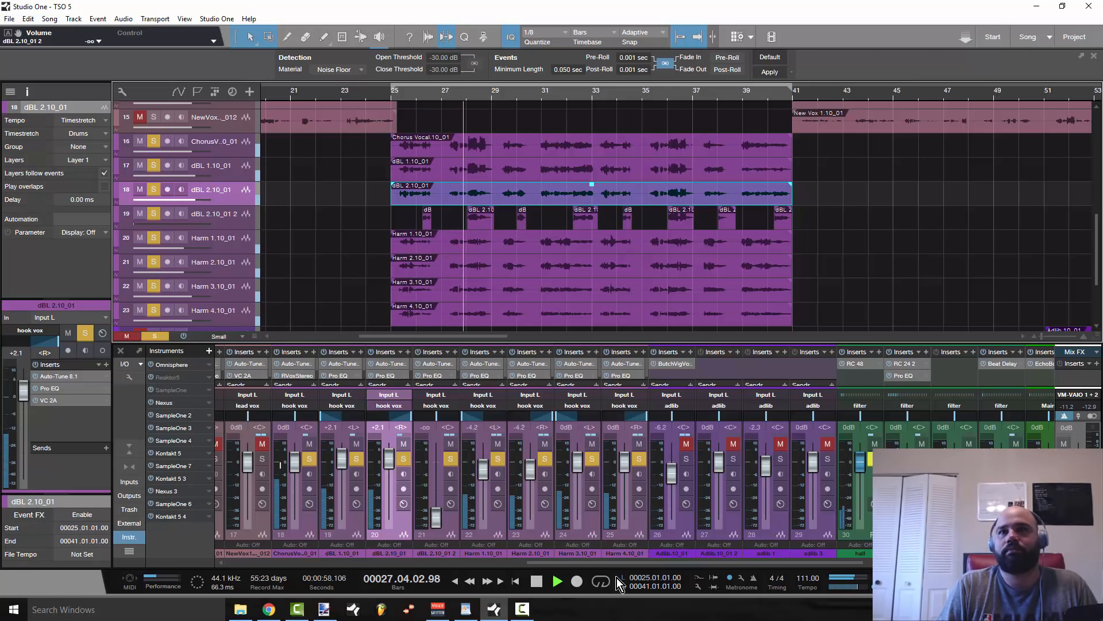
{"action": "left_click", "coordinate": [557, 581]}
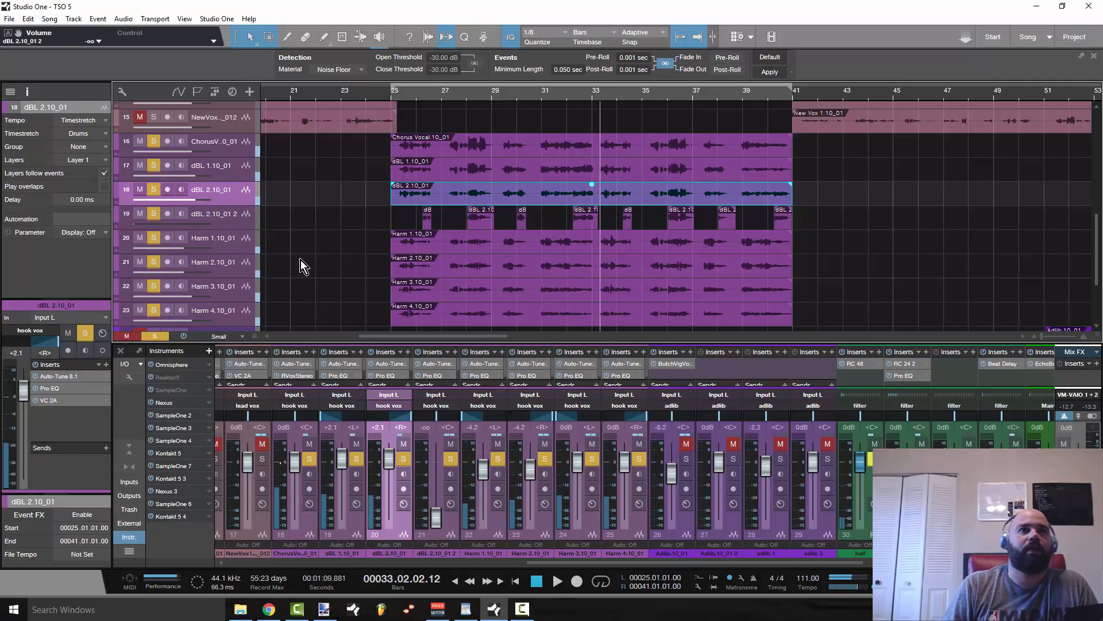
{"action": "scroll", "scroll_direction": "down", "scroll_amount": 3}
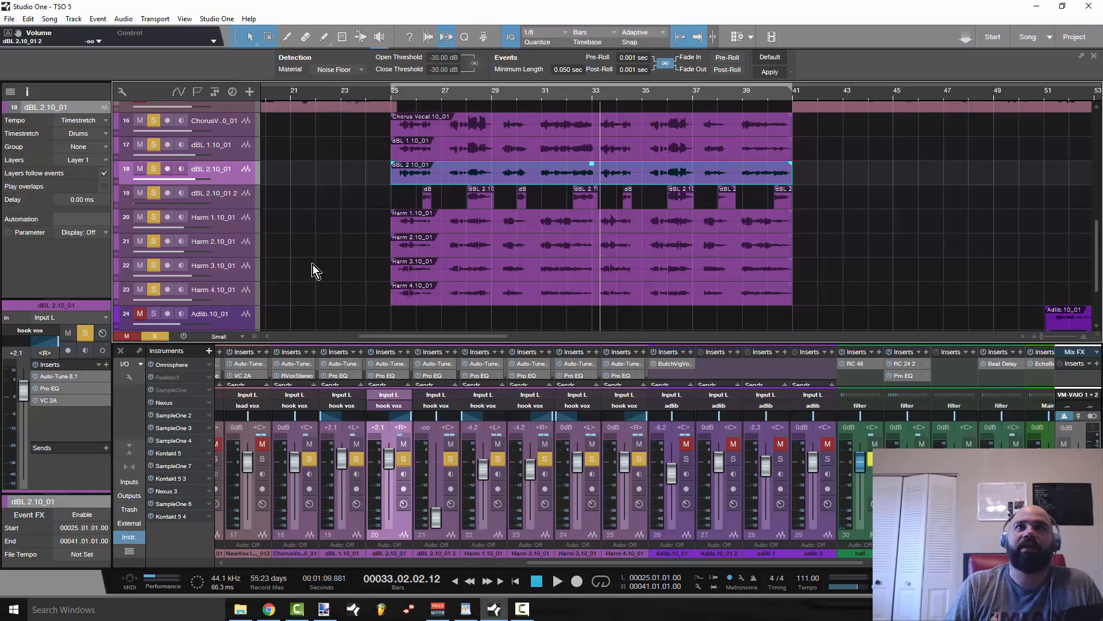
{"action": "mouse_move", "coordinate": [336, 209]}
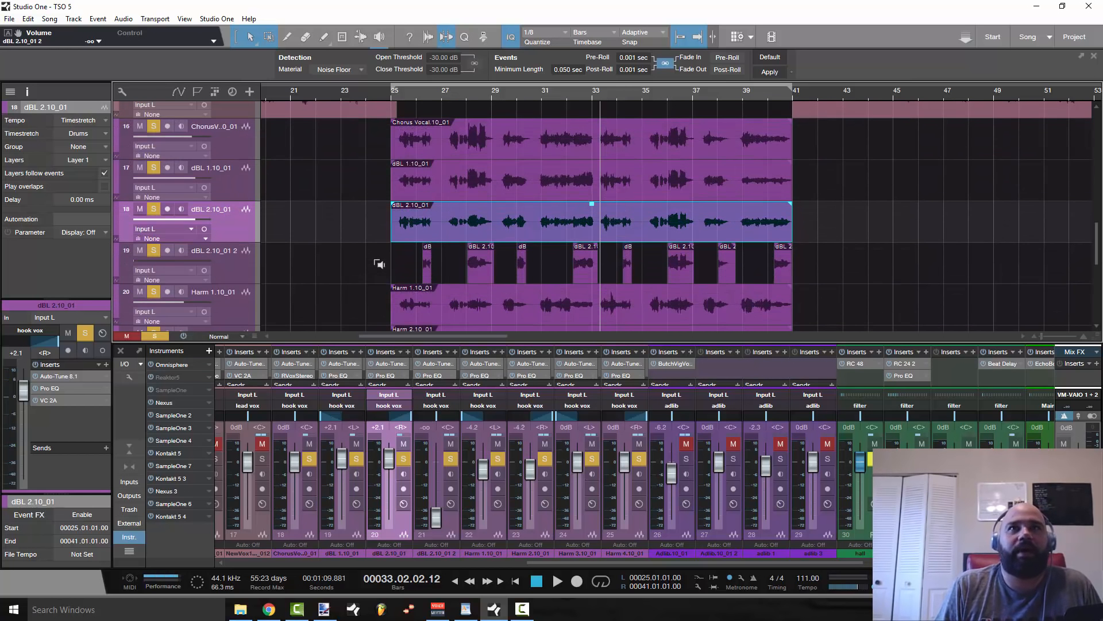
{"action": "scroll", "scroll_direction": "down", "scroll_amount": 3}
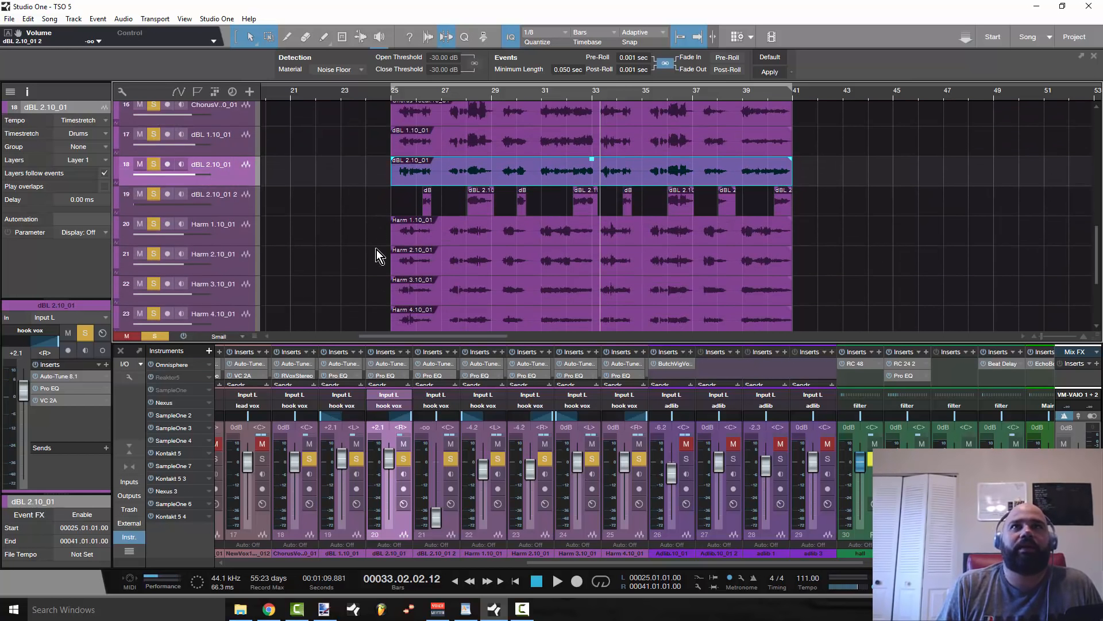